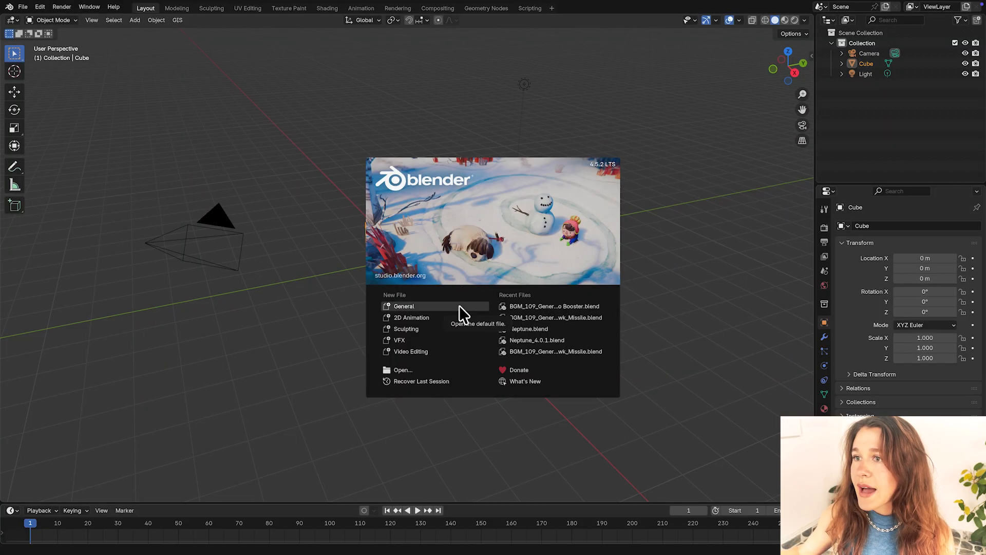
Start a General scene and delete the default cube.
click(403, 306)
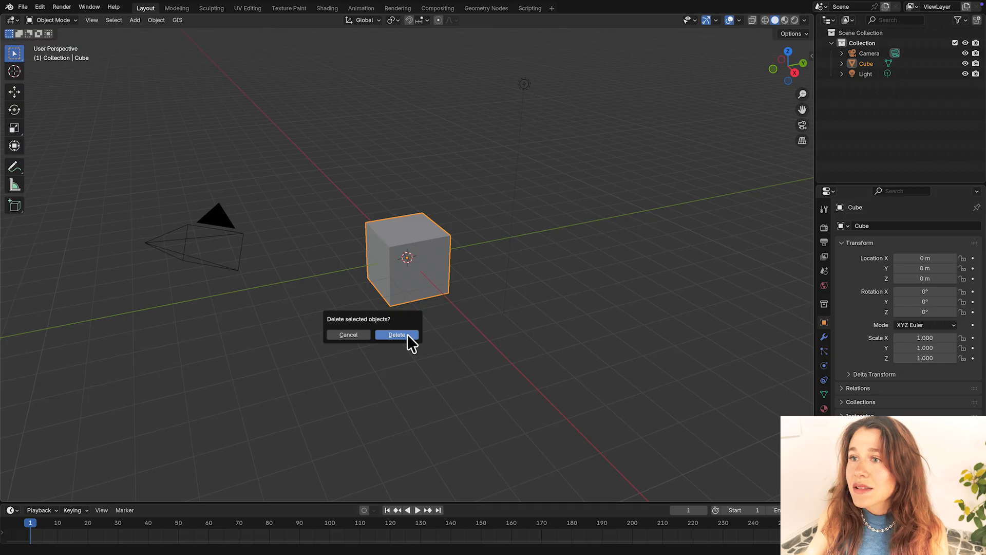
click(397, 335)
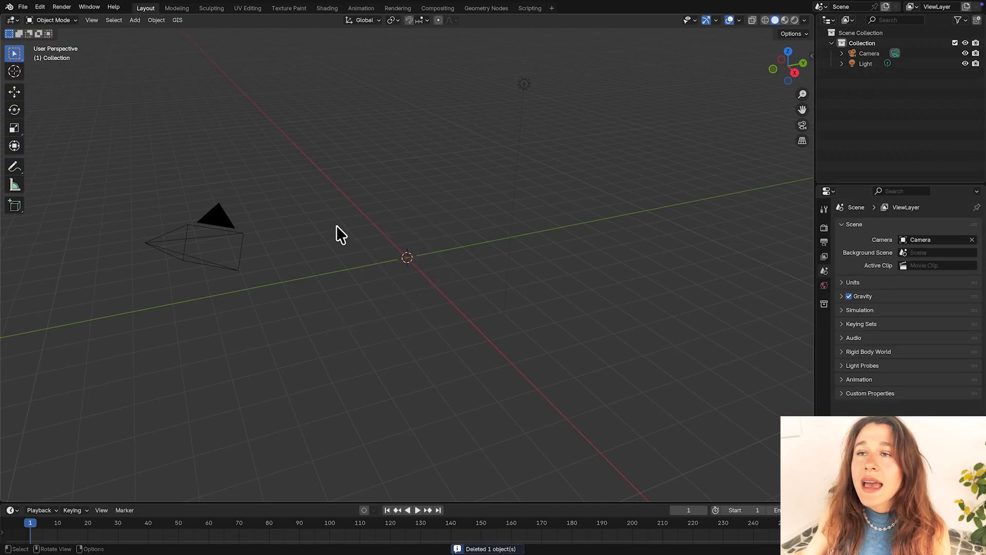
mouse_move(180, 32)
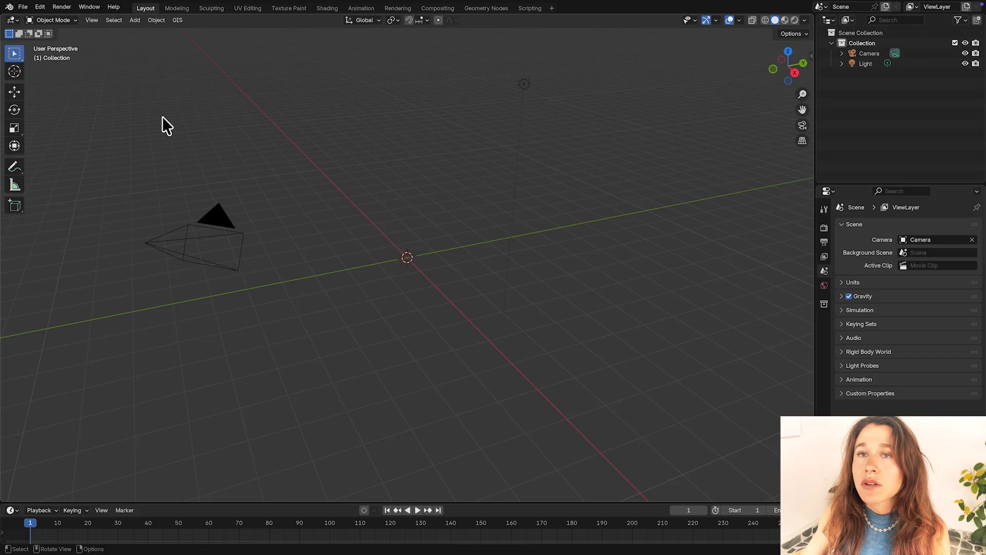
mouse_move(97, 34)
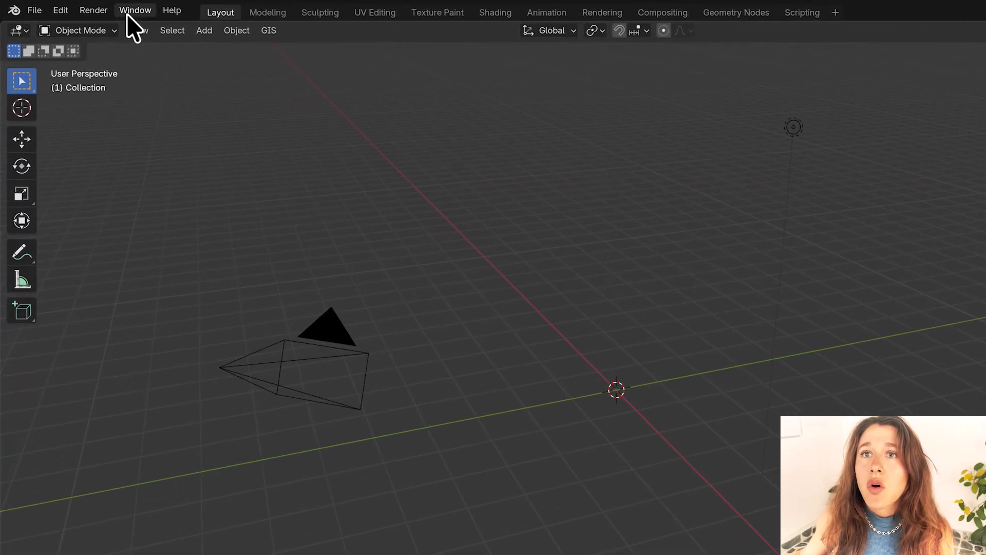
Open Preferences on the Add-ons section and show the install dropdown.
click(63, 11)
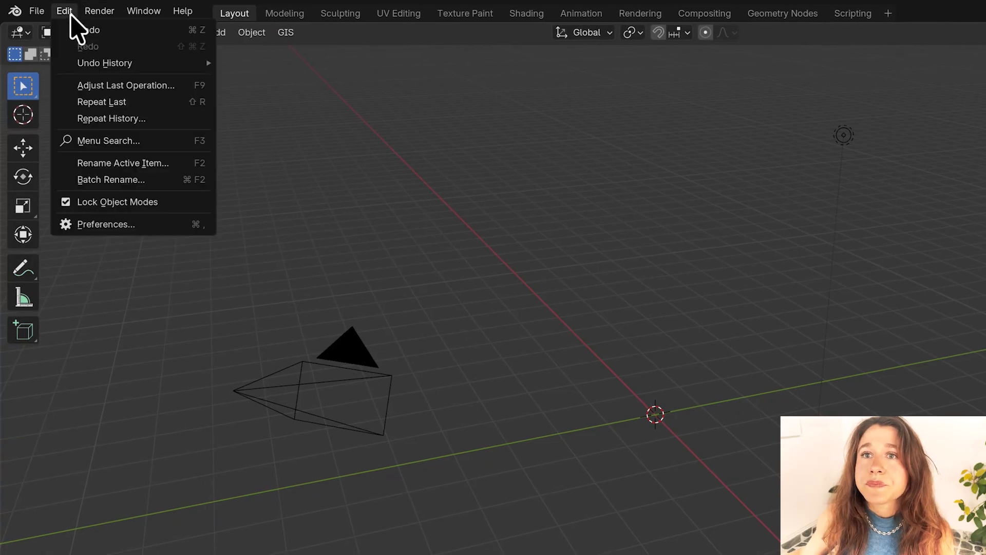
mouse_move(155, 234)
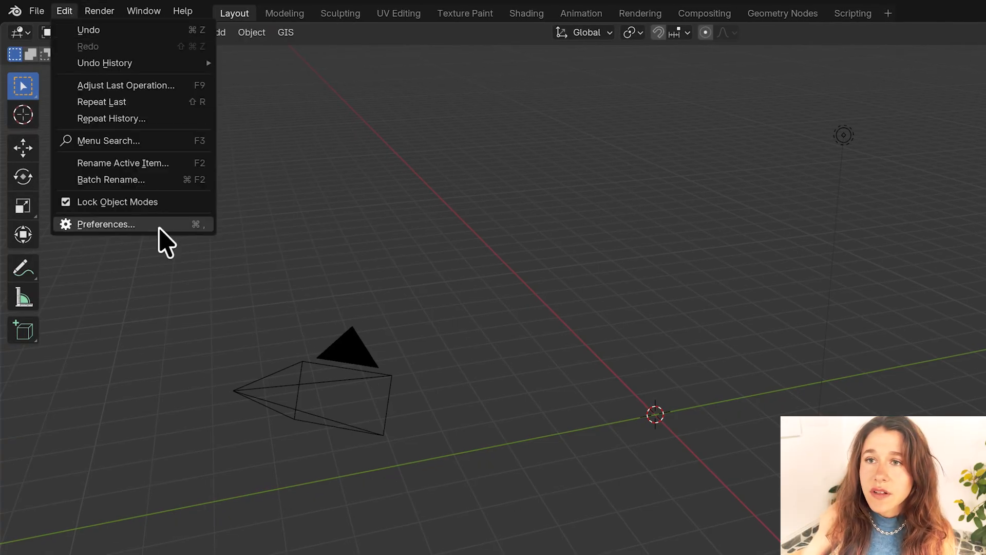
click(106, 223)
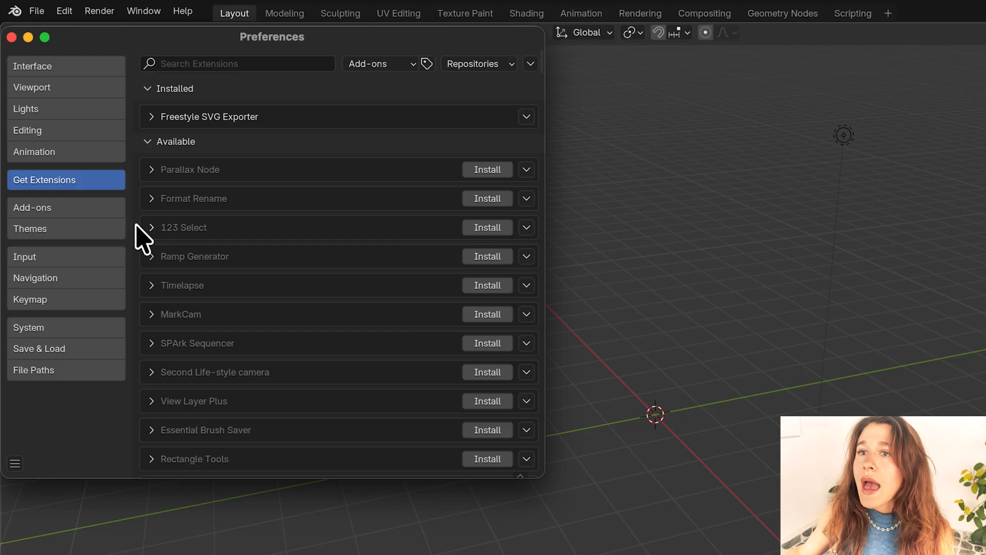
click(32, 207)
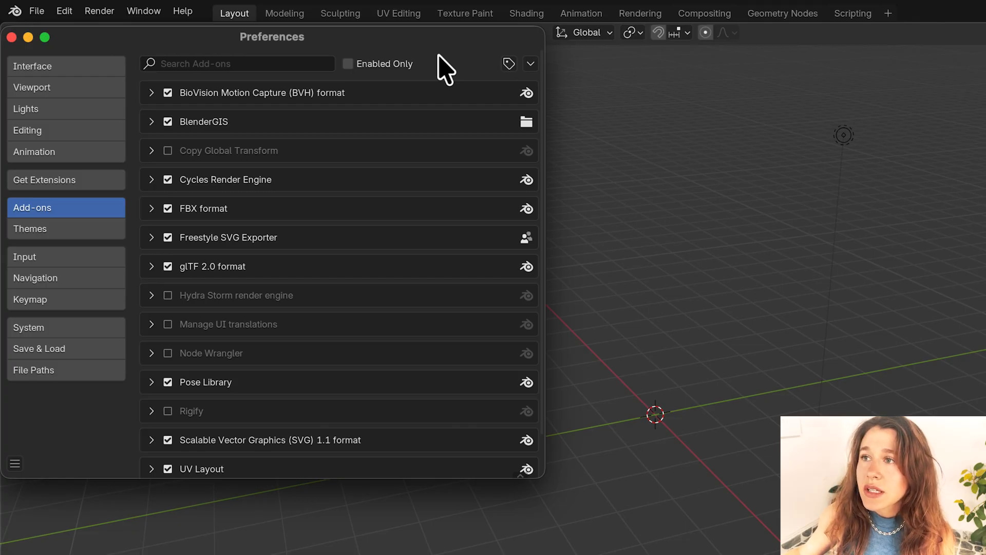
mouse_move(472, 50)
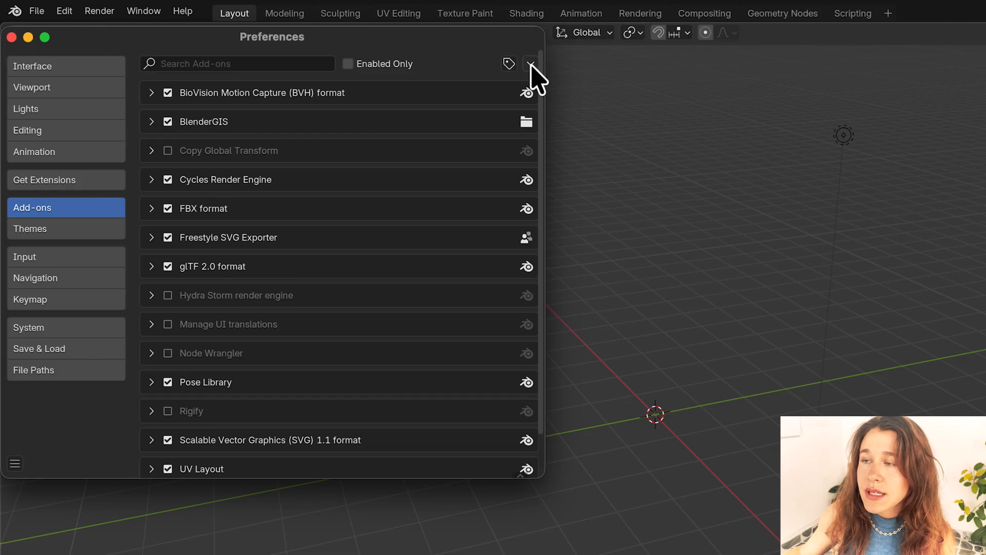
click(530, 63)
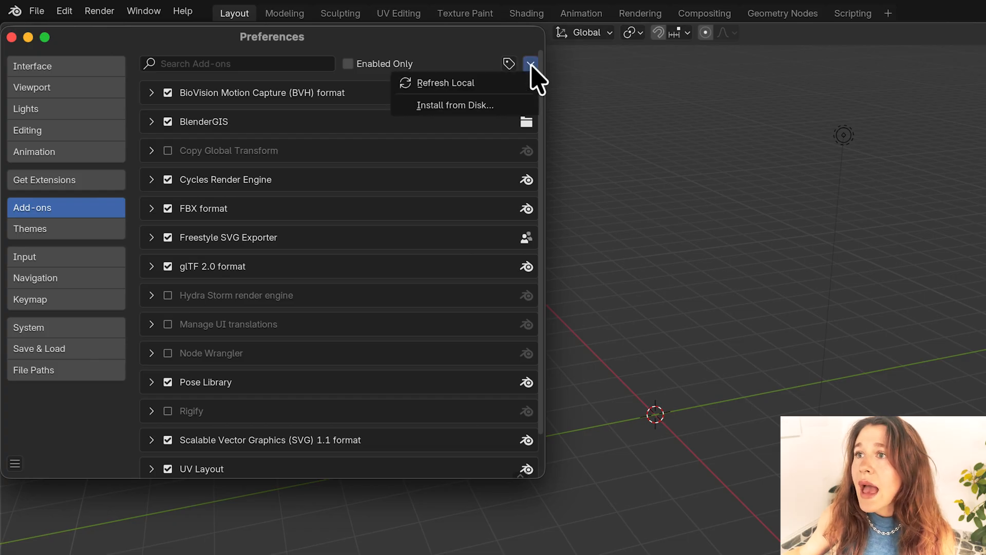
mouse_move(456, 104)
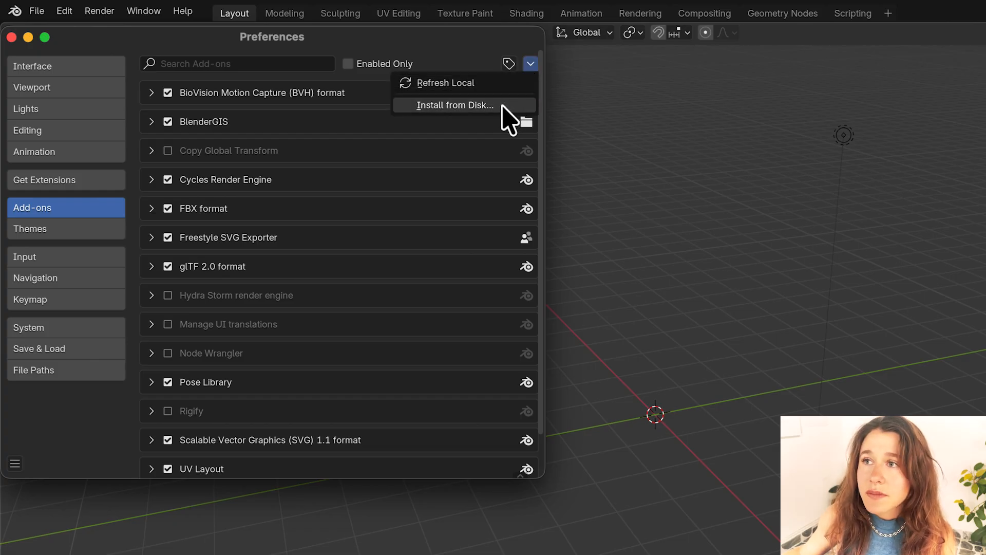
Install the add-on from BlenderGIS-master.zip on disk.
click(456, 106)
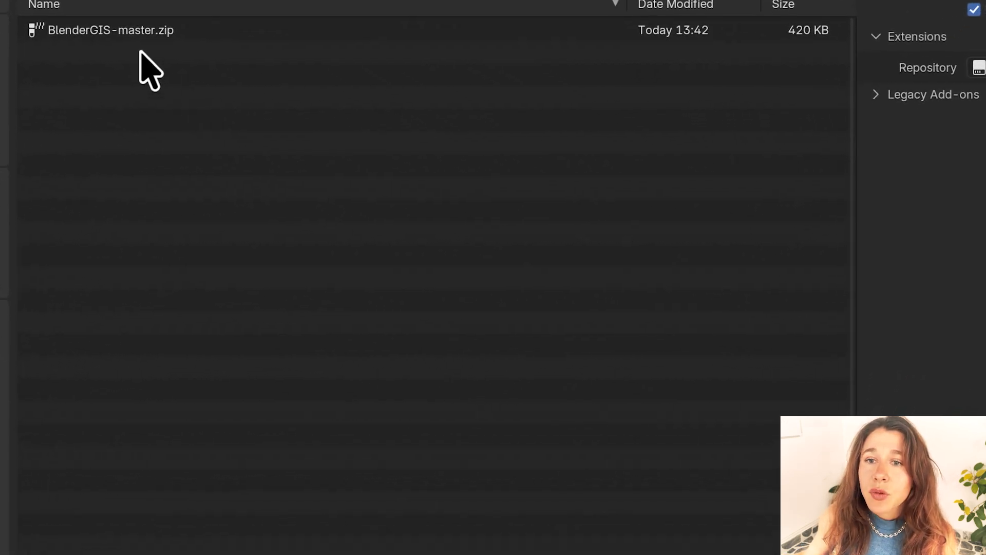
click(108, 29)
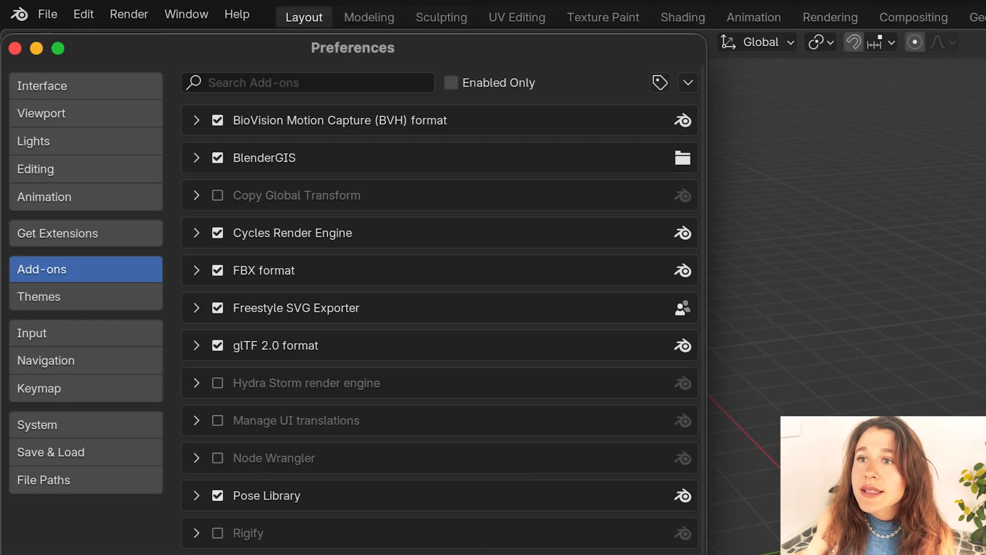
mouse_move(269, 195)
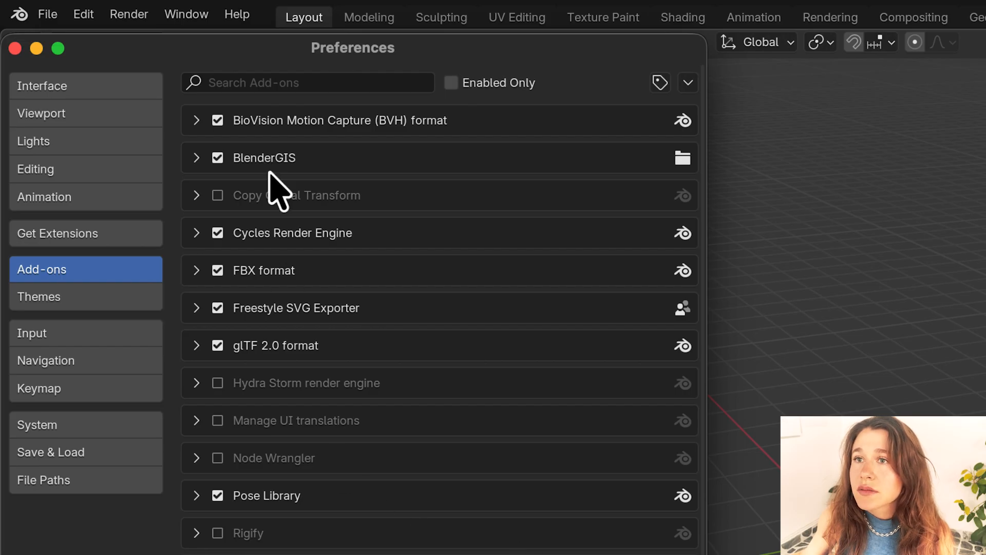
Search the add-ons list for 'gis' to show only BlenderGIS.
click(307, 82)
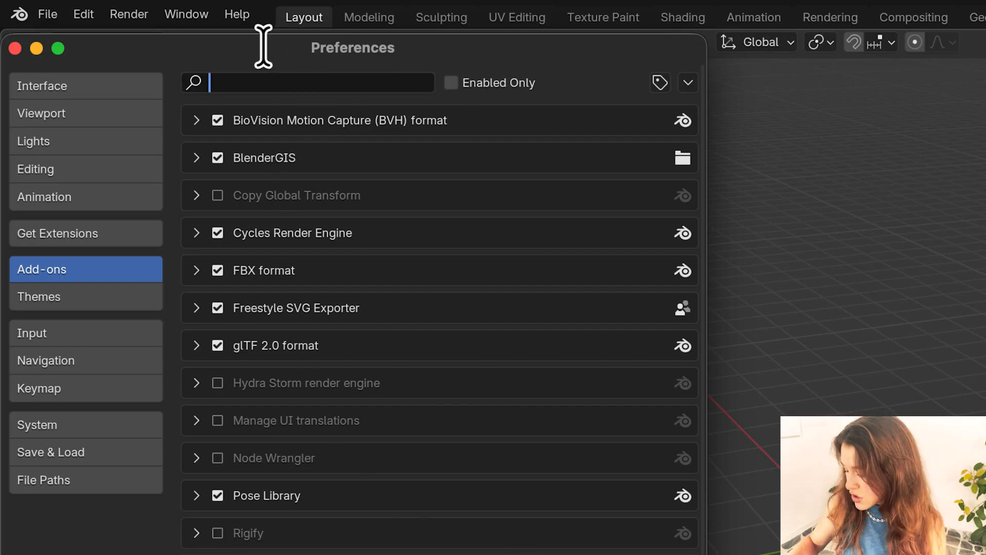
text(gis)
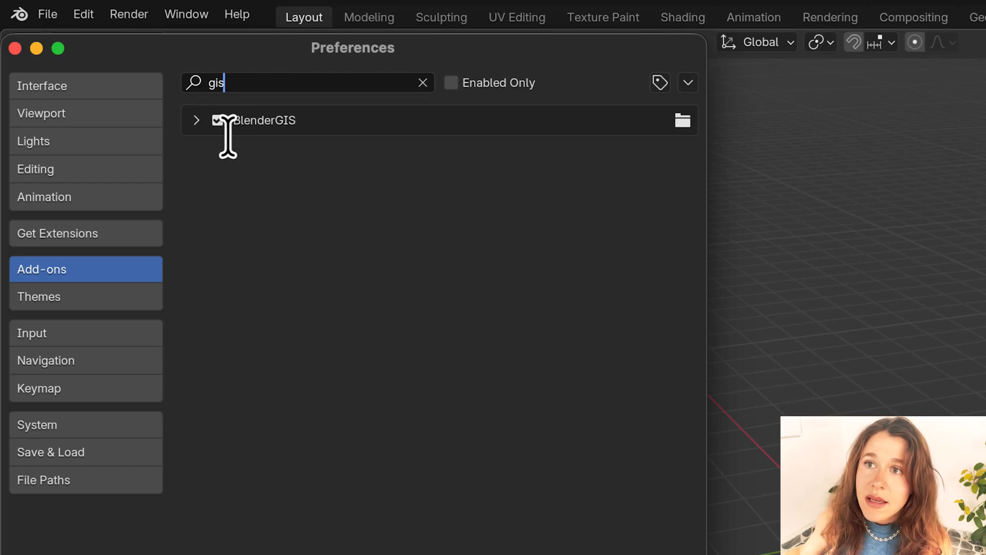
click(217, 120)
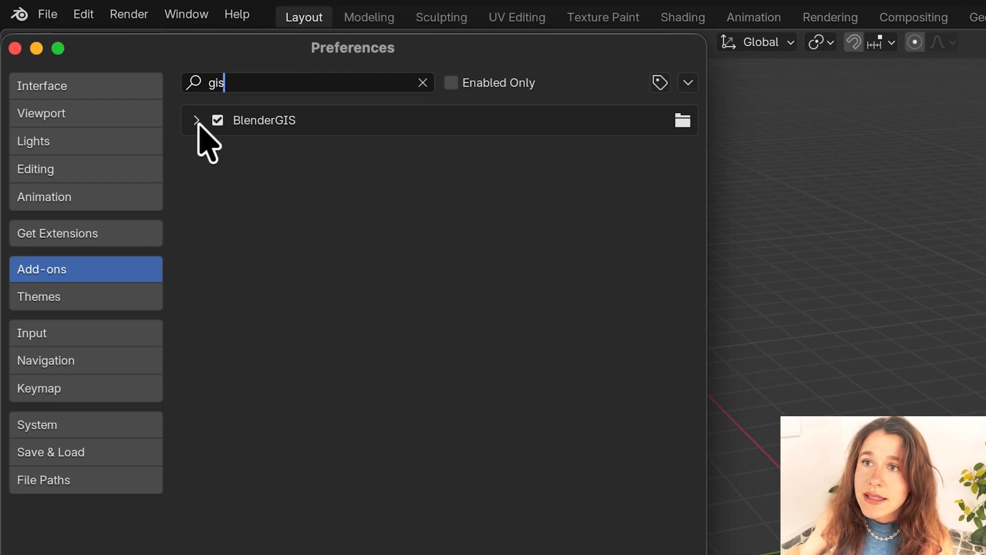
Expand BlenderGIS to show version 2.2.10 and its preference settings.
click(200, 120)
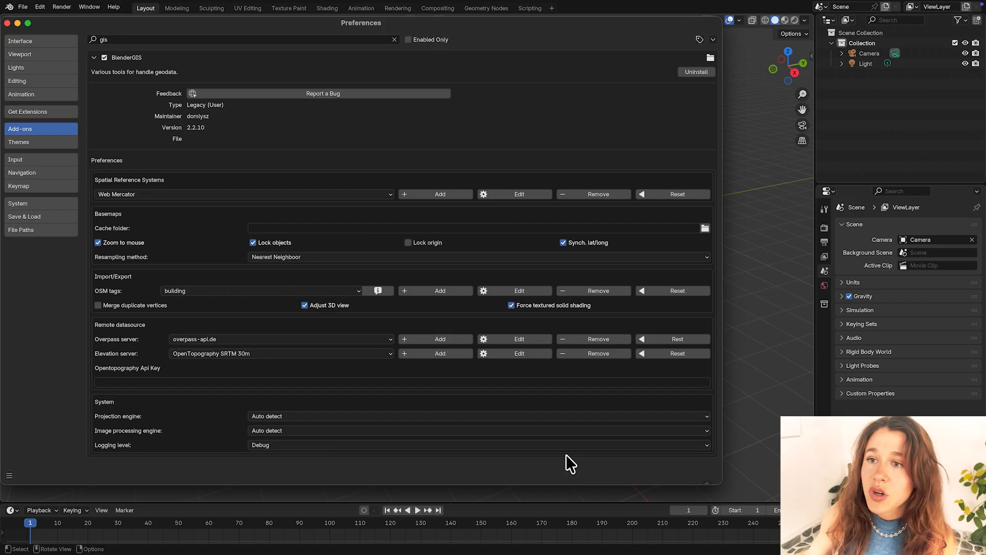
mouse_move(694, 488)
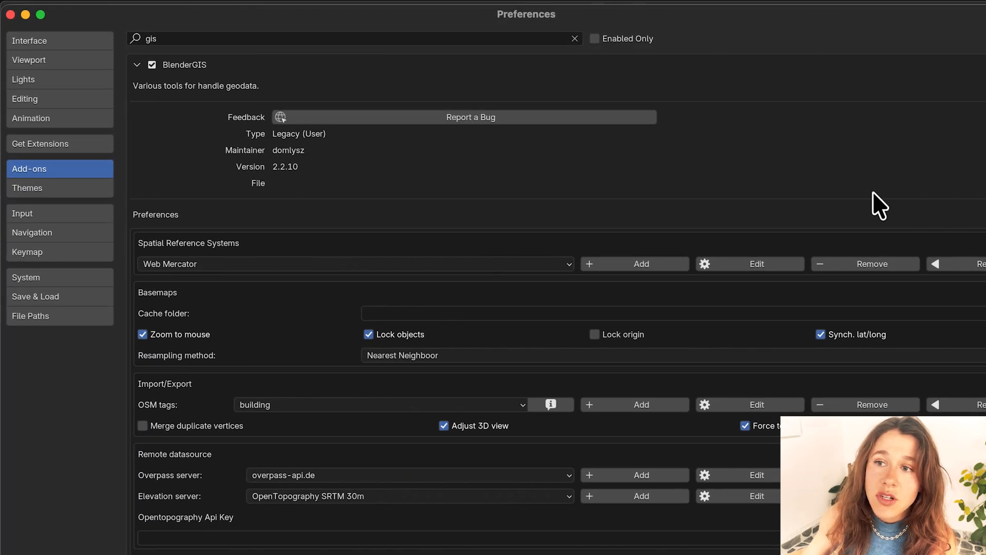
mouse_move(268, 326)
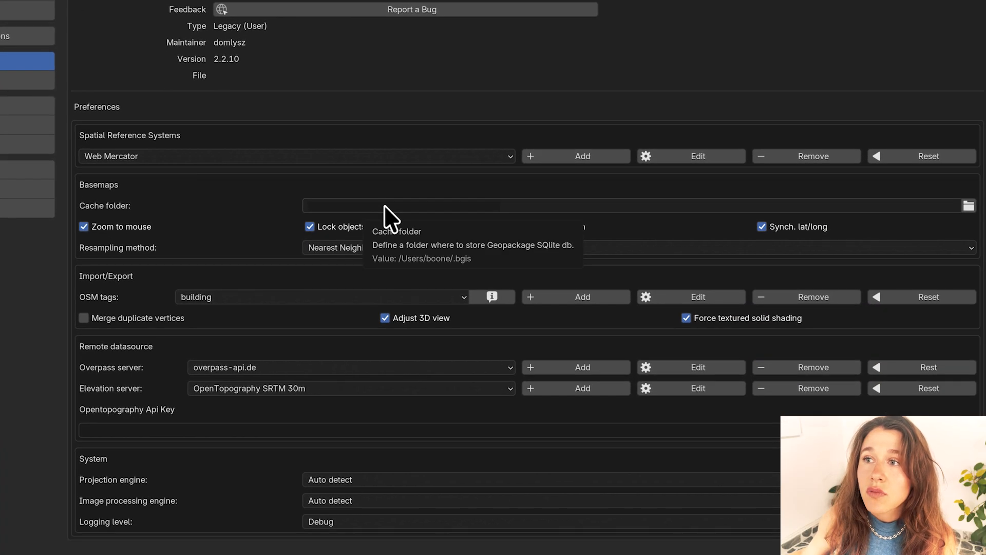
mouse_move(260, 263)
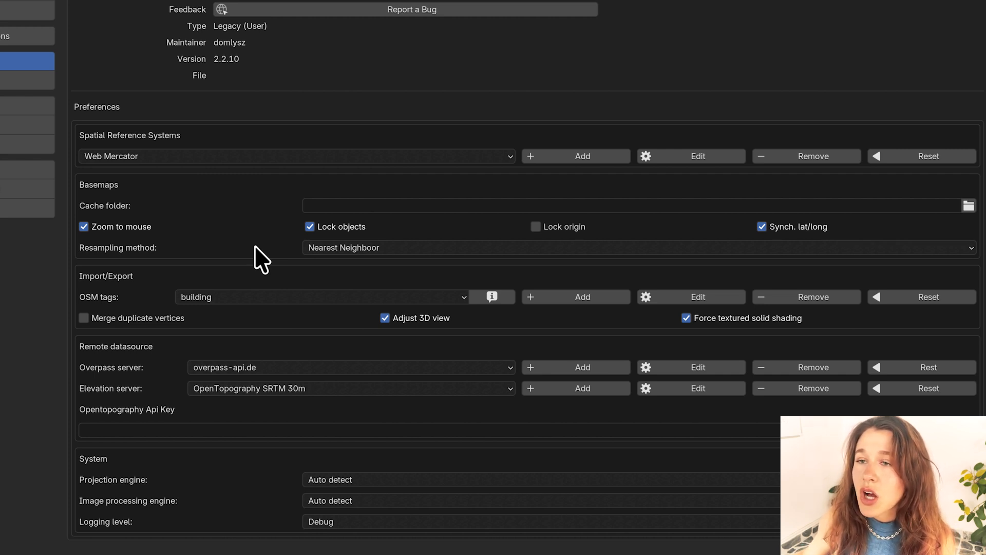
mouse_move(154, 301)
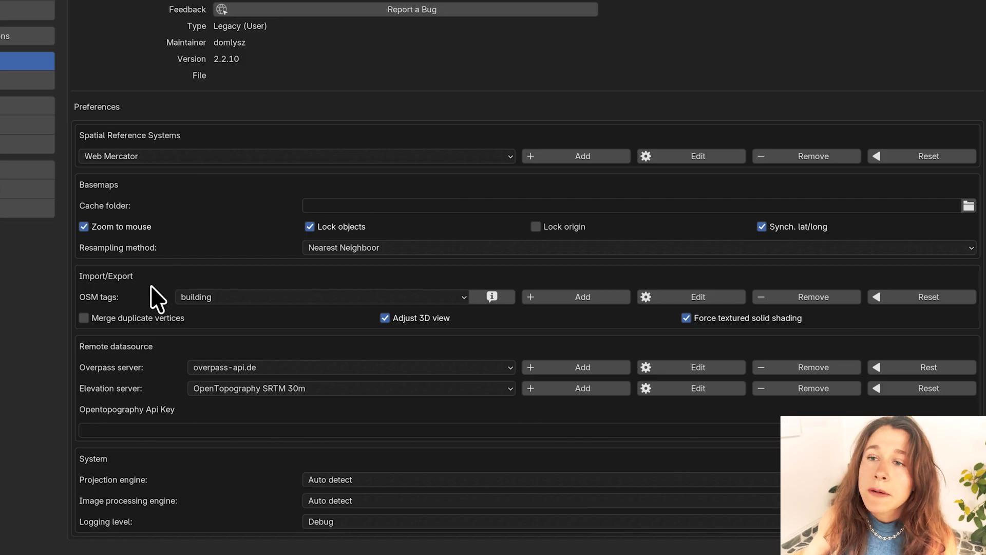
click(321, 296)
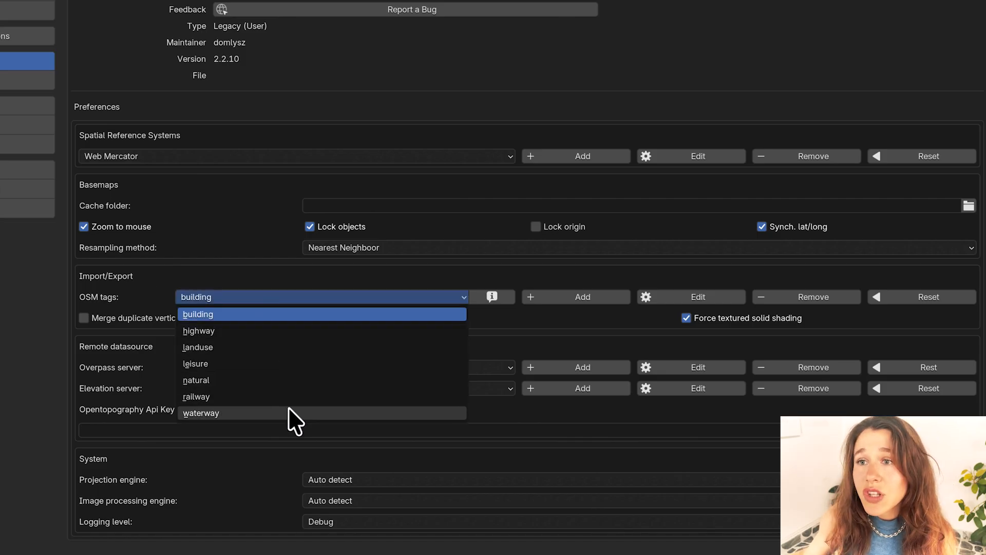
mouse_move(308, 338)
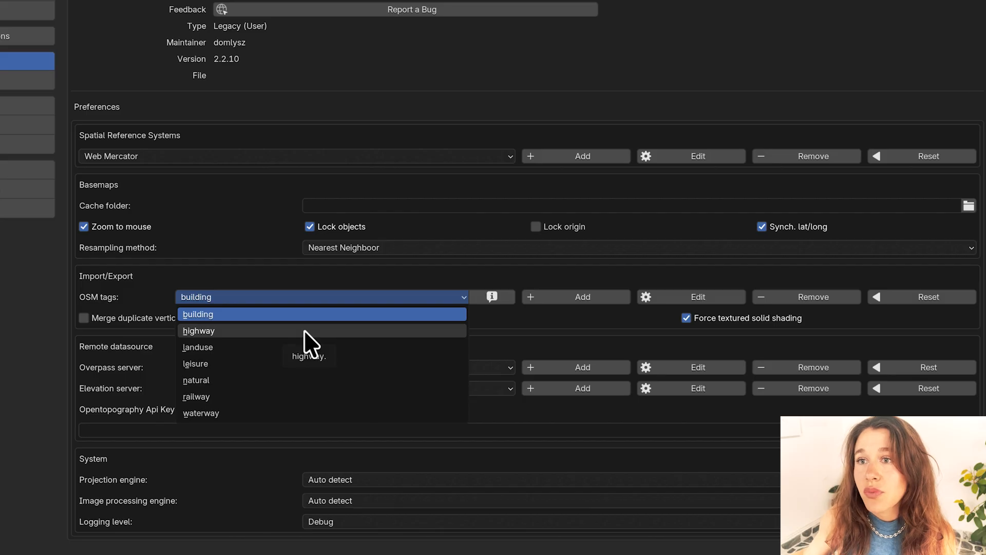
mouse_move(310, 399)
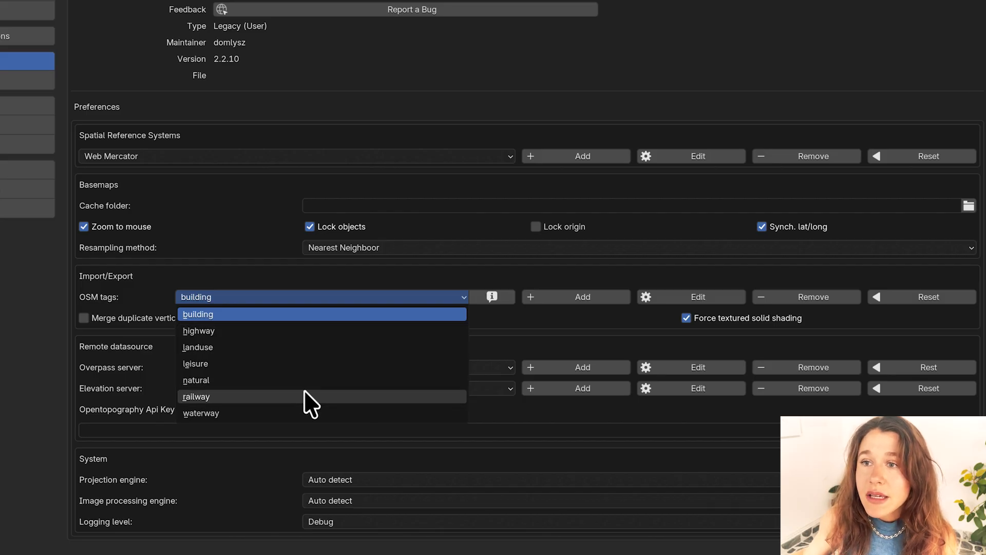
mouse_move(255, 325)
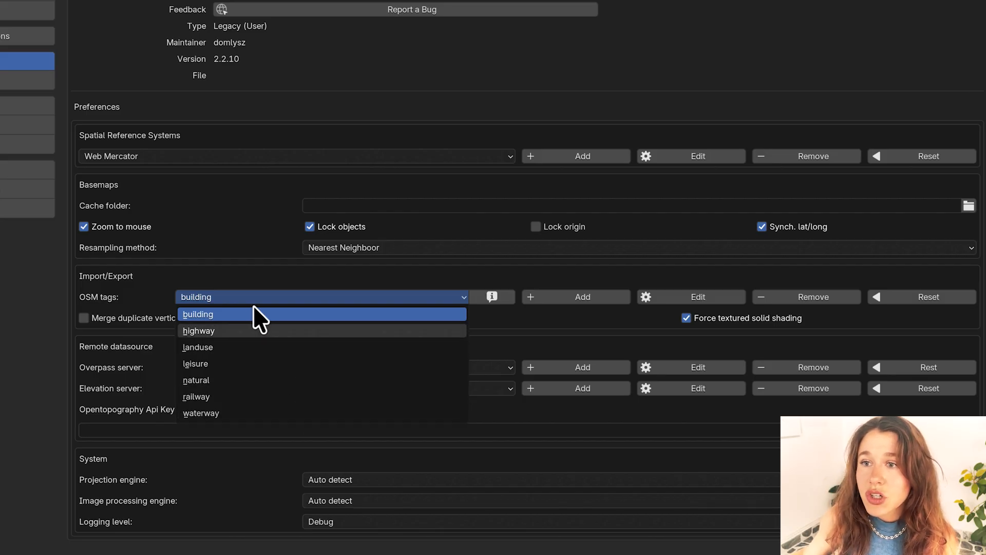
click(198, 314)
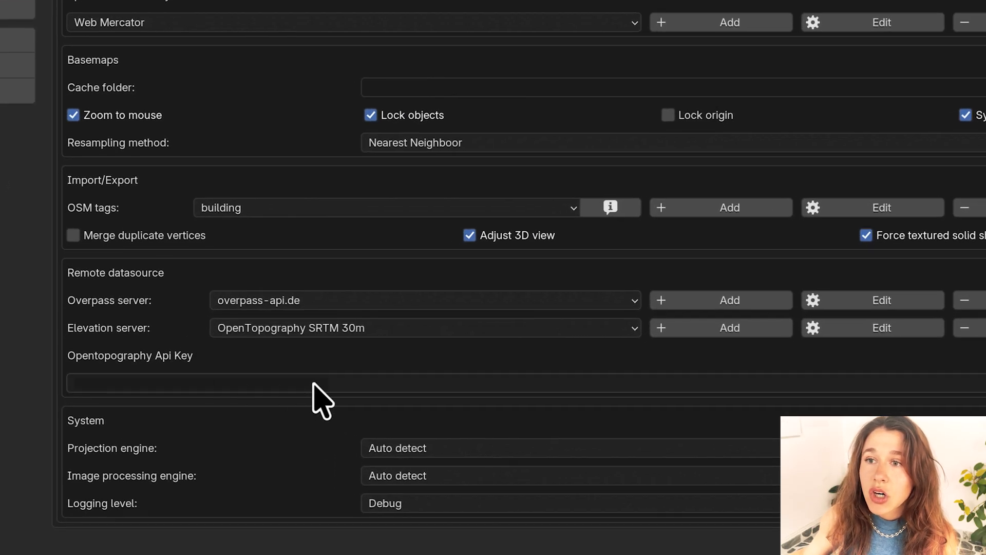
mouse_move(338, 374)
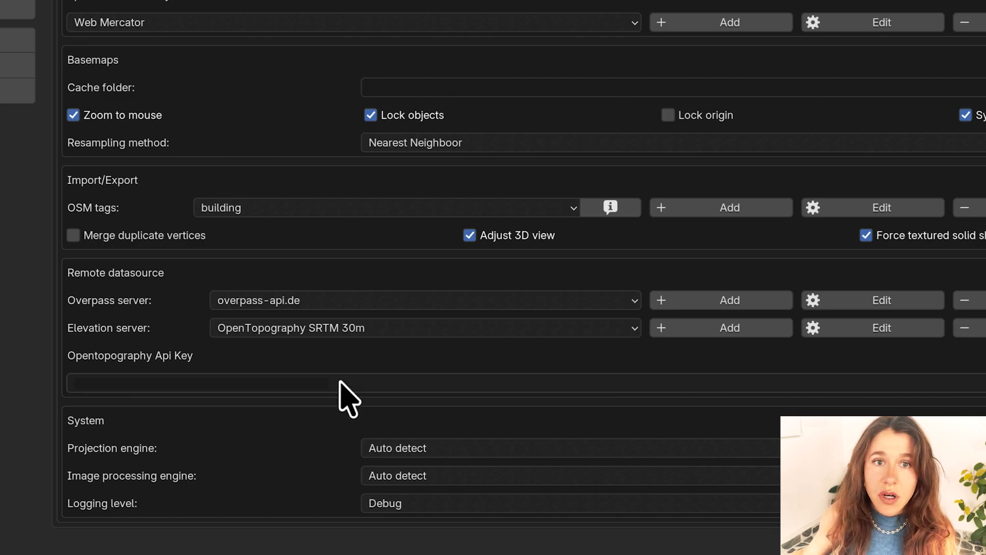
mouse_move(354, 367)
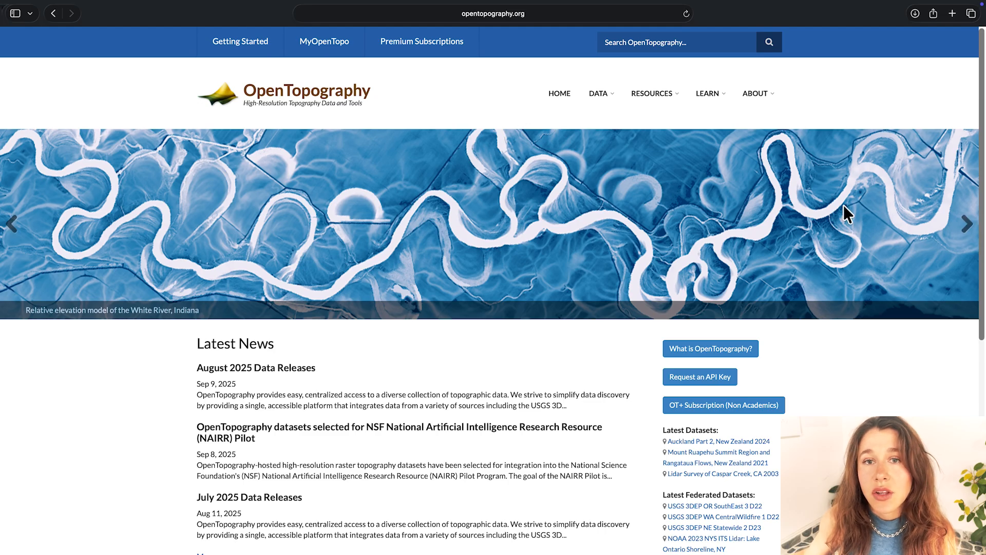
Scroll opentopography.org and follow 'Request an API Key' to the Log In page.
scroll(down, 3)
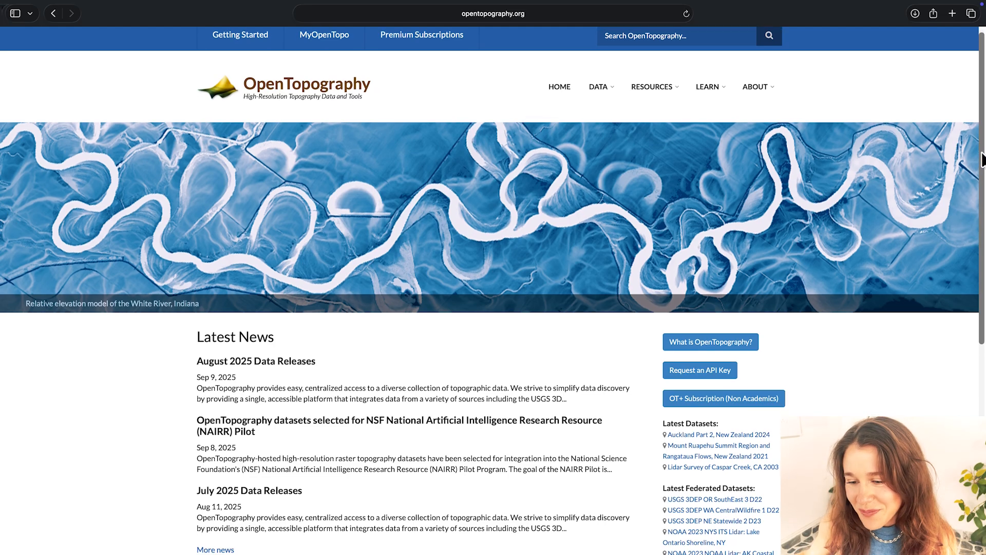
scroll(down, 3)
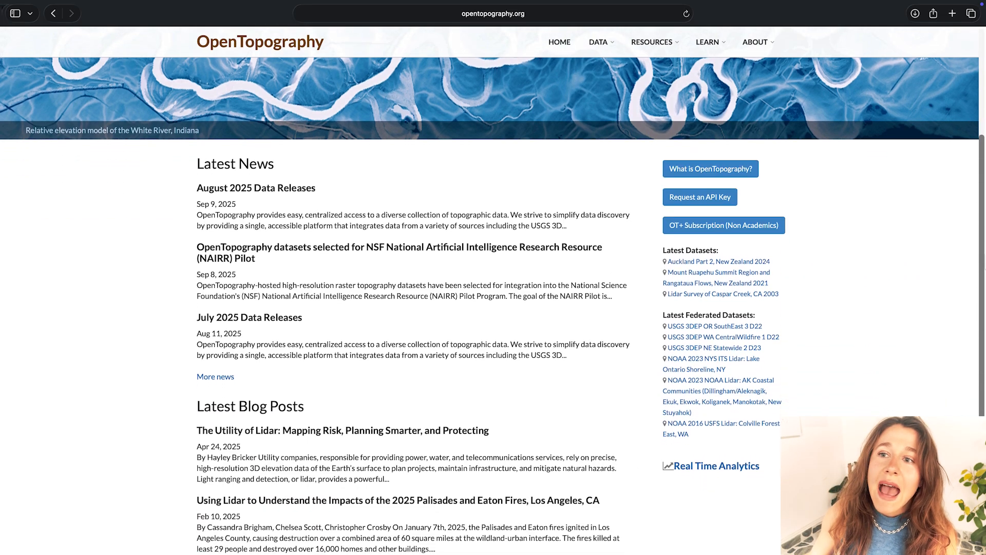
mouse_move(717, 208)
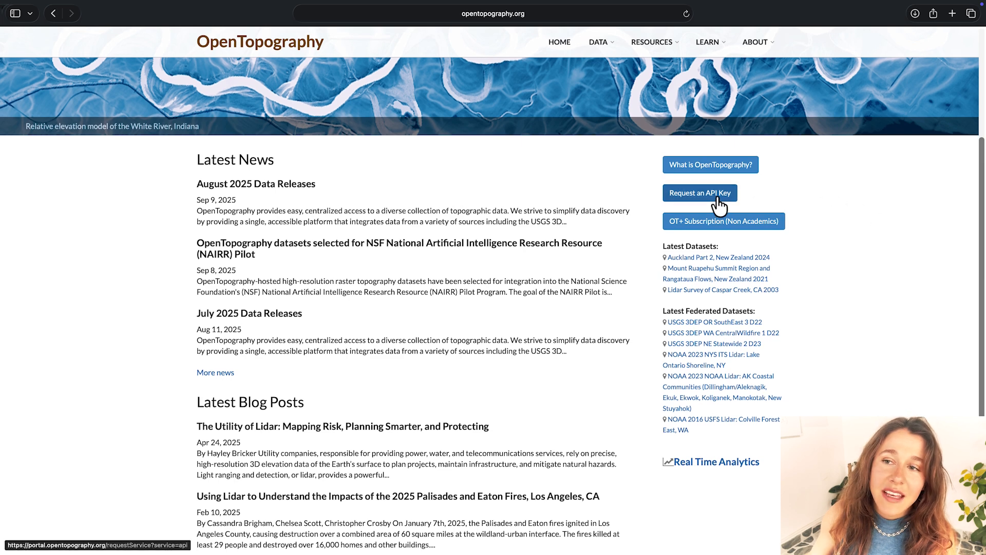
click(699, 193)
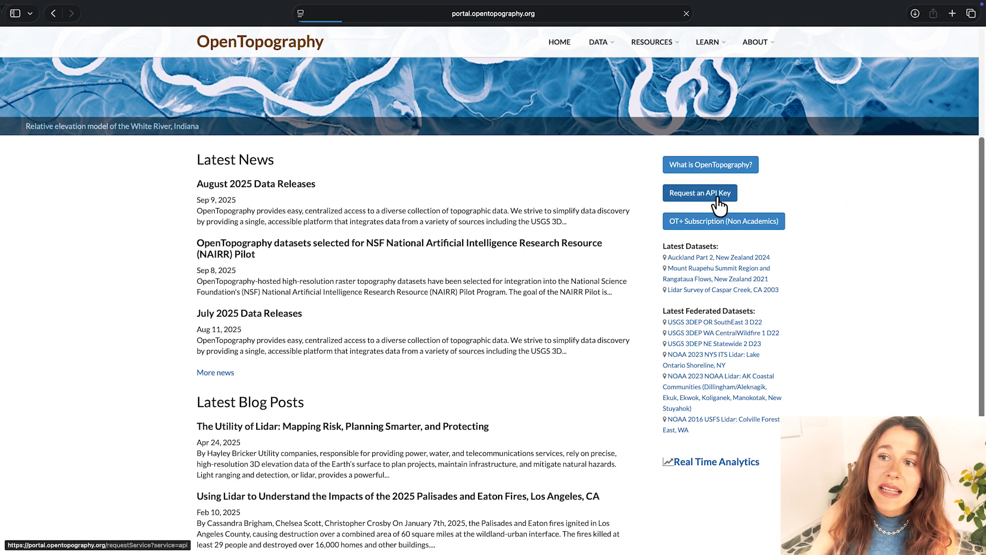
click(699, 192)
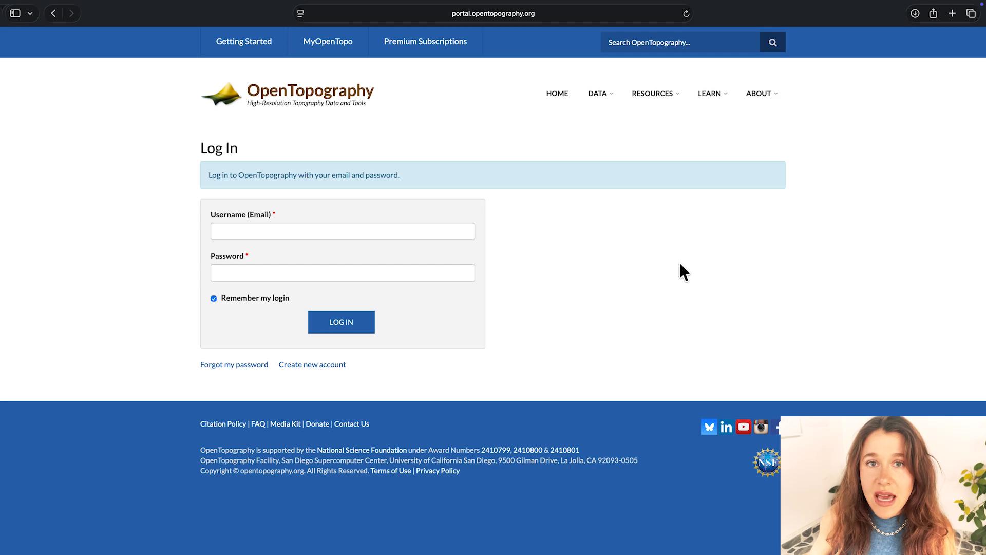
mouse_move(678, 274)
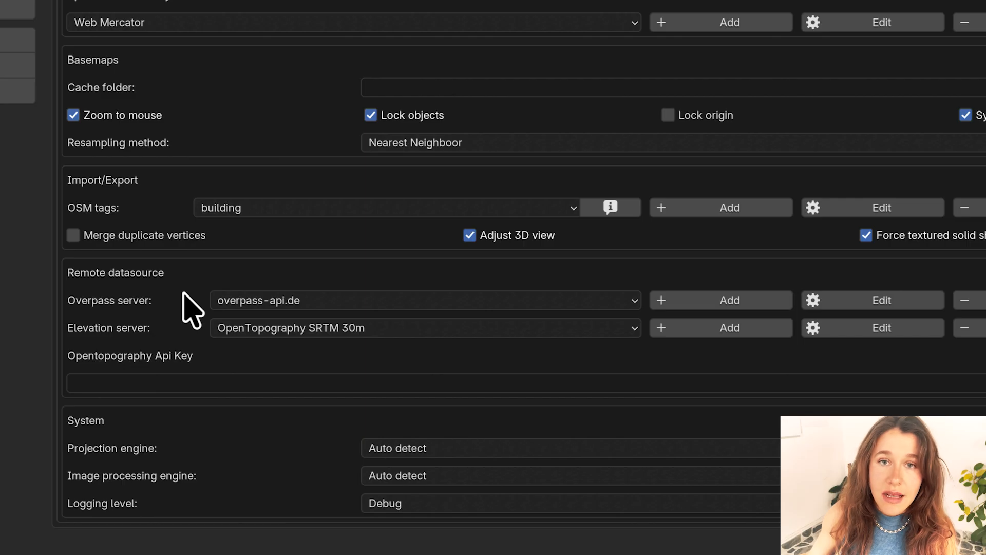
mouse_move(324, 407)
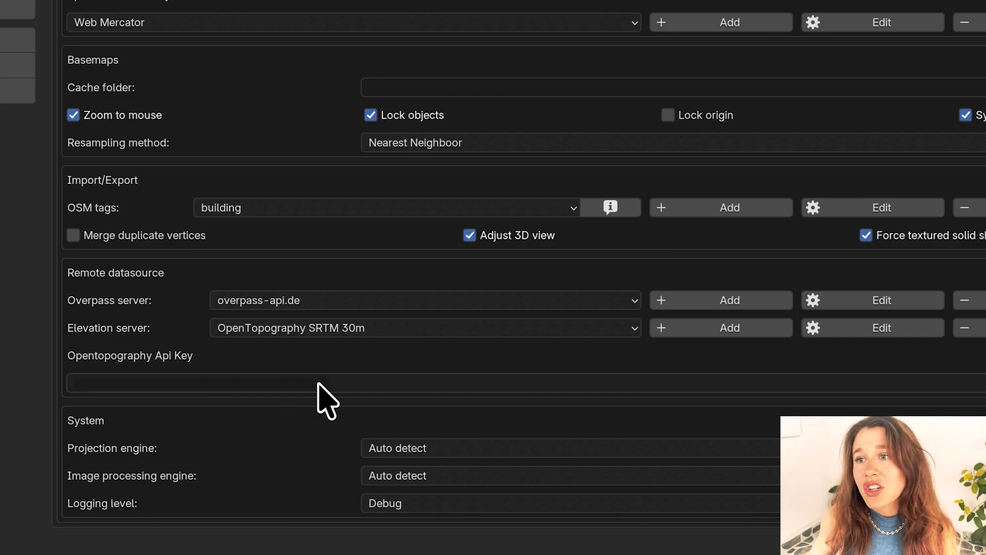
mouse_move(341, 374)
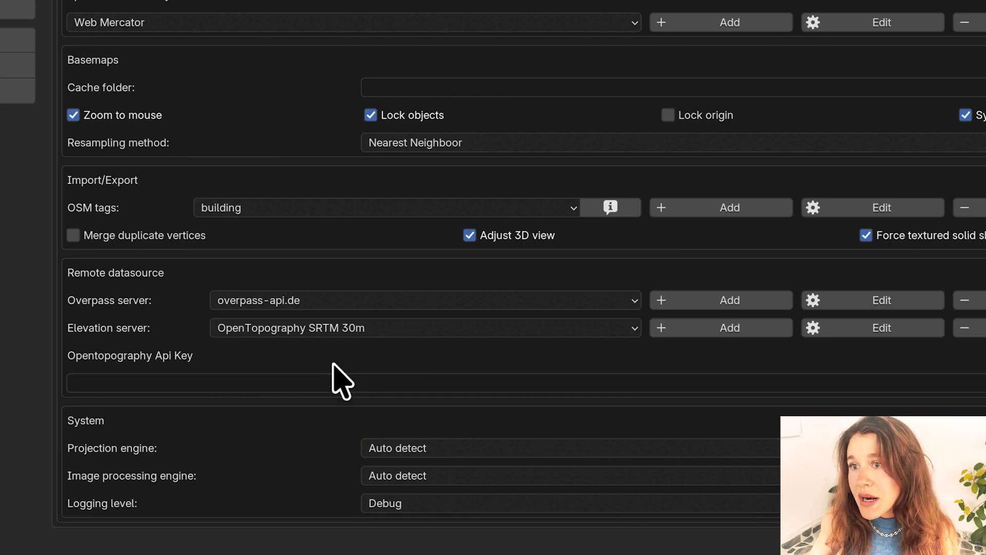
mouse_move(355, 372)
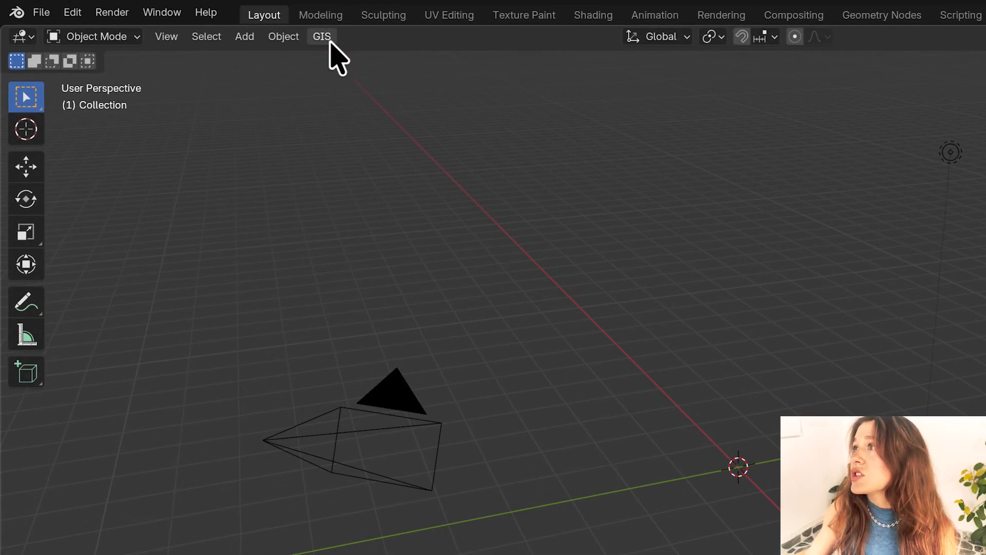
Add a GIS basemap with Google source and Satellite layer.
click(320, 36)
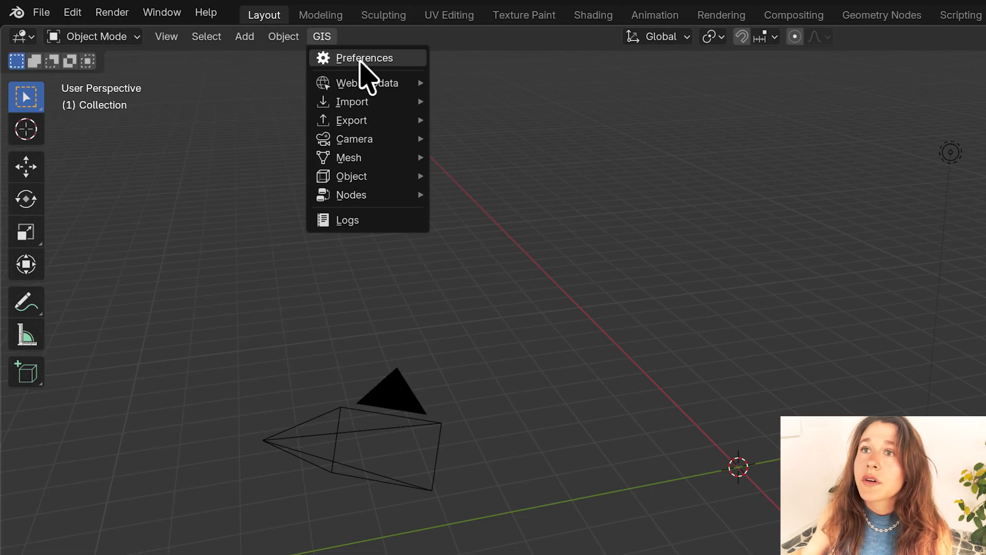
mouse_move(367, 83)
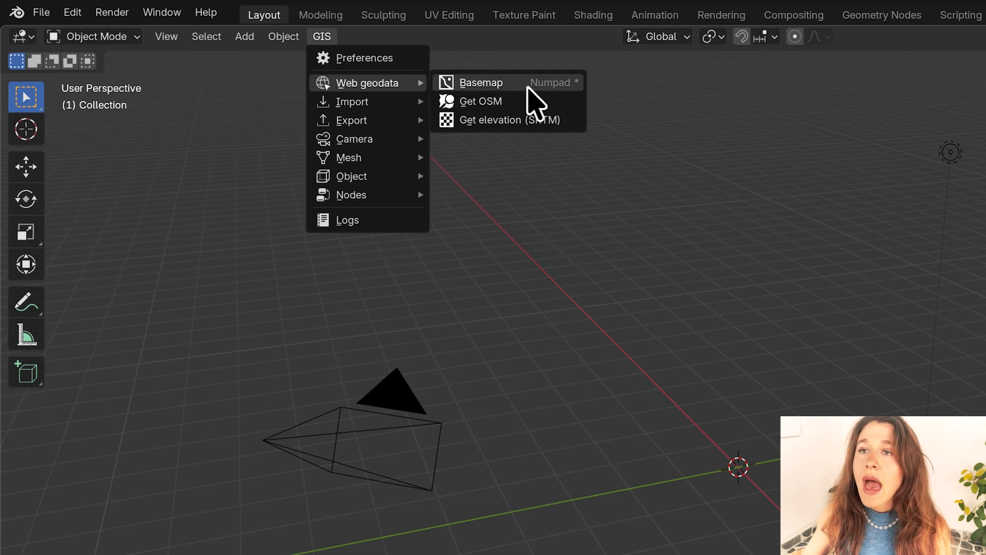
click(481, 82)
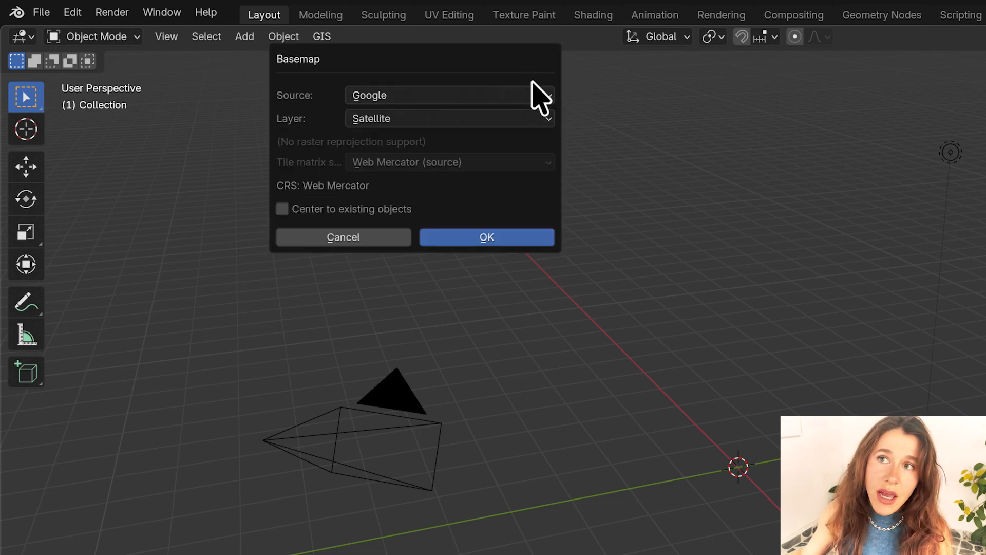
click(448, 95)
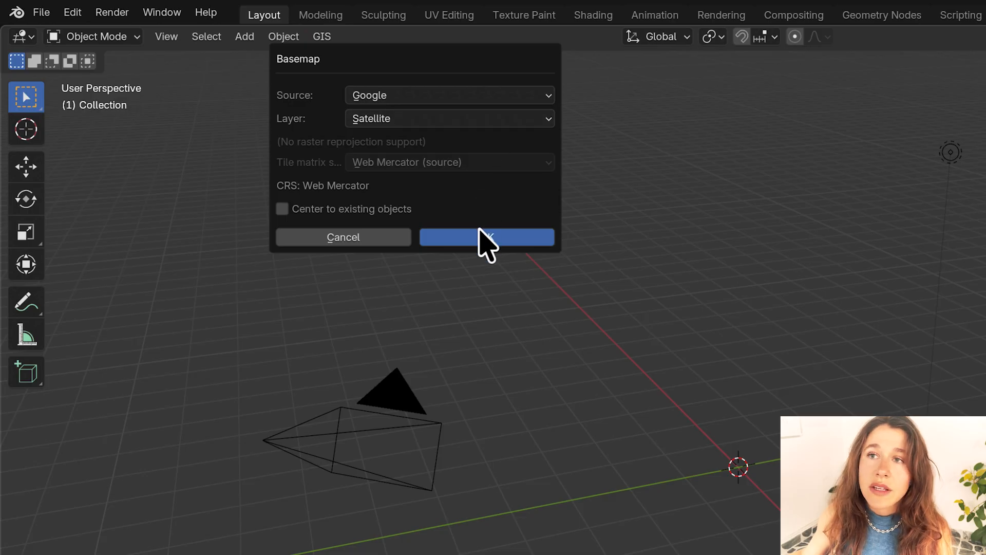
click(450, 118)
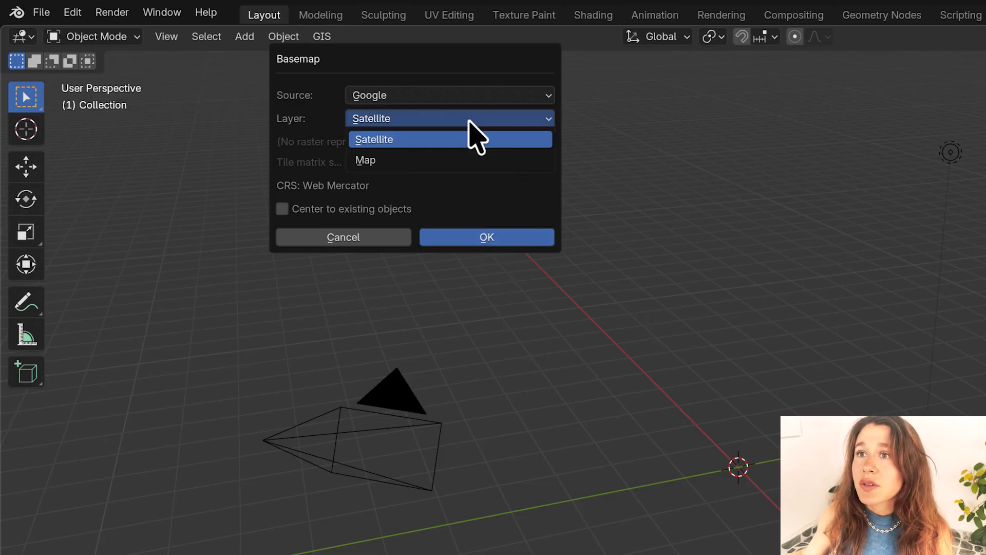
click(373, 139)
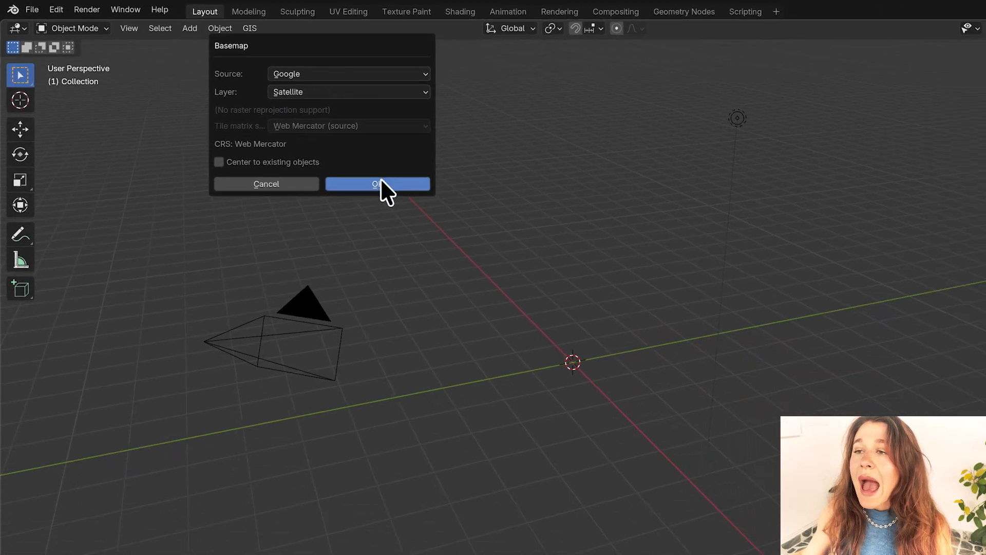
click(377, 184)
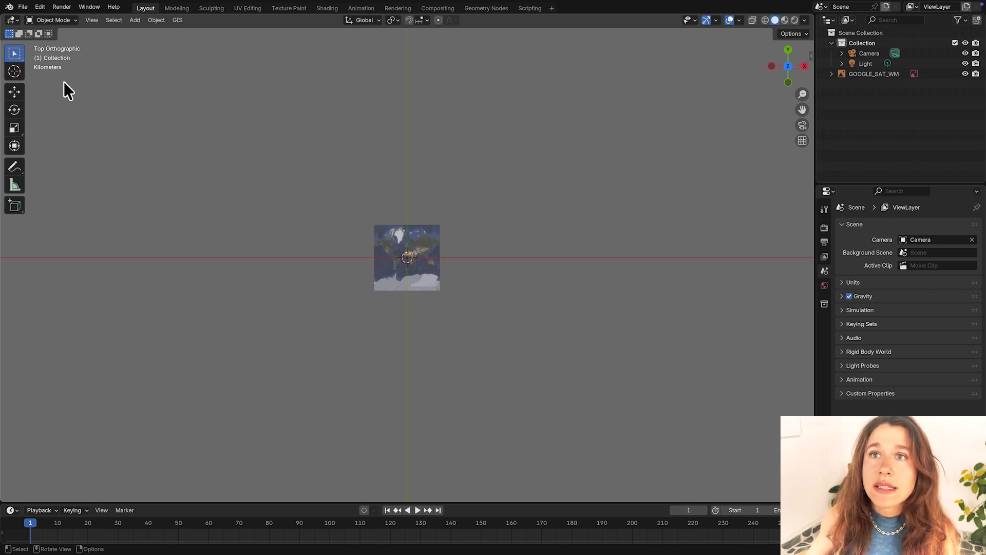
mouse_move(131, 75)
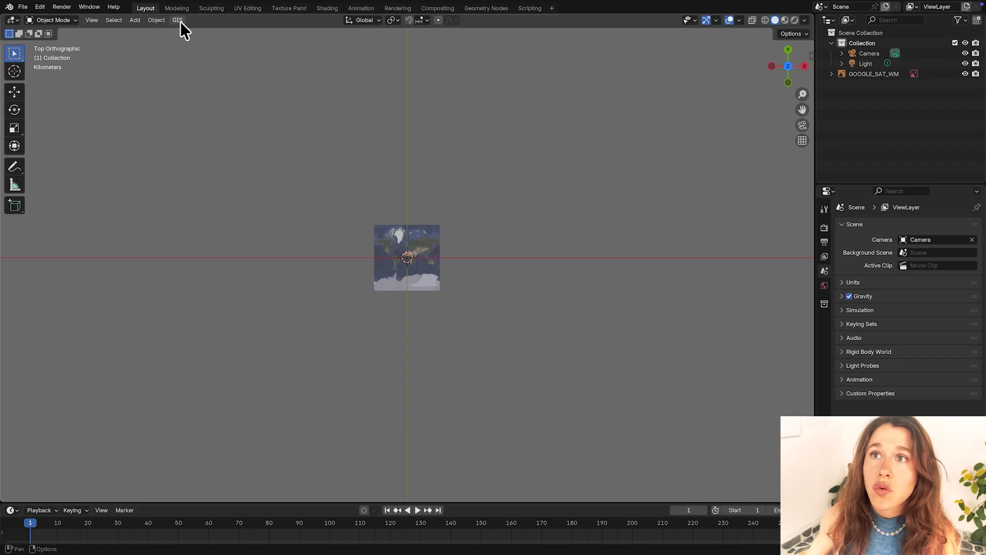
Rerun GIS Basemap and confirm the Google satellite georeferencing dialog.
click(178, 20)
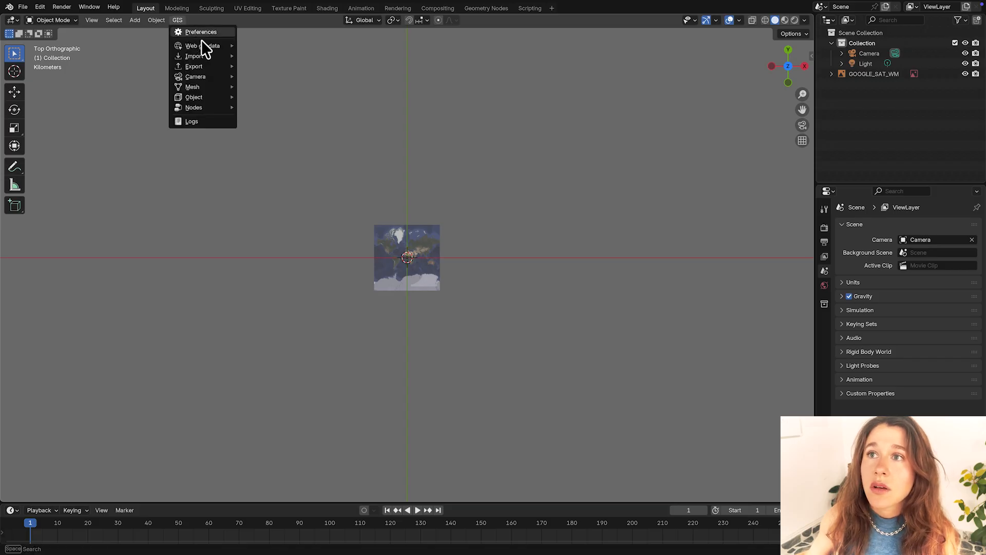
mouse_move(200, 45)
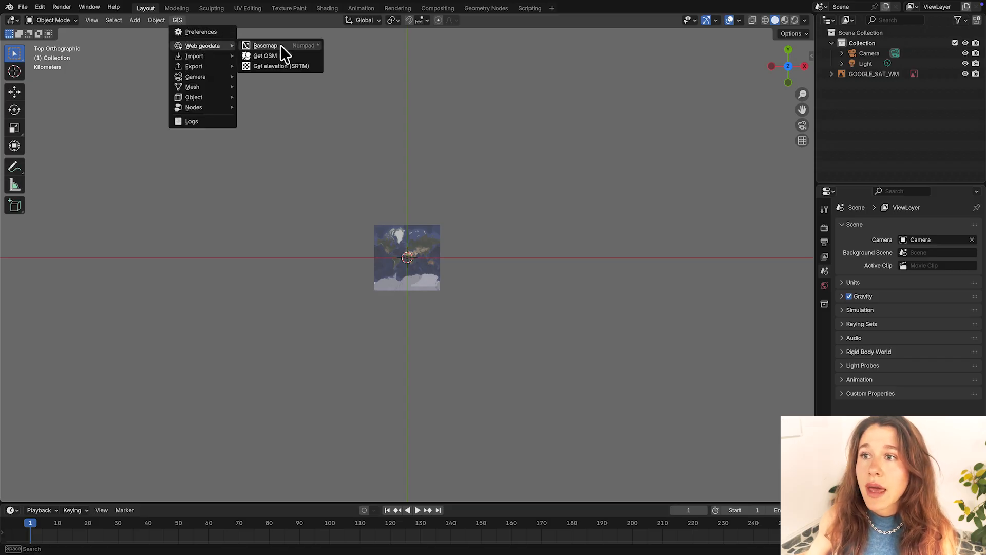
click(265, 46)
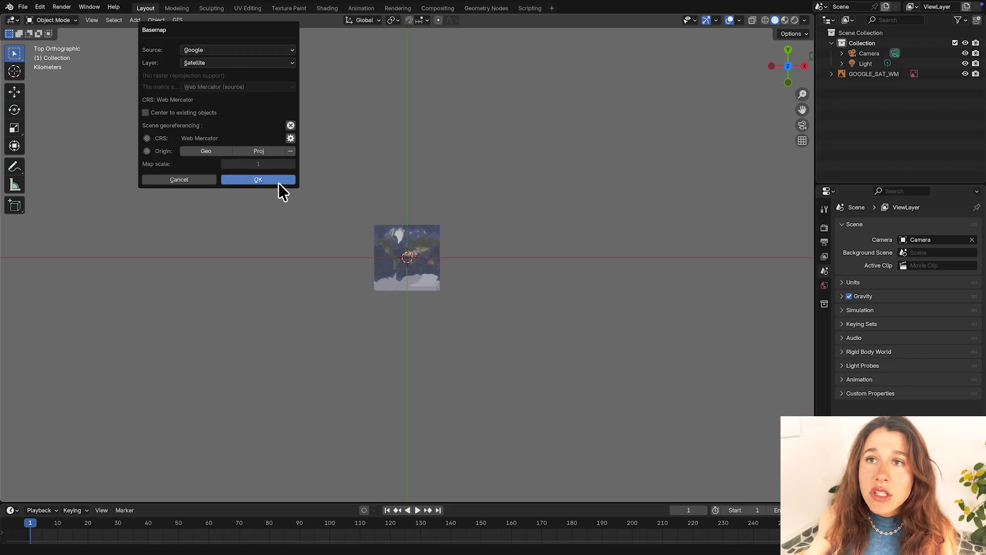
click(258, 179)
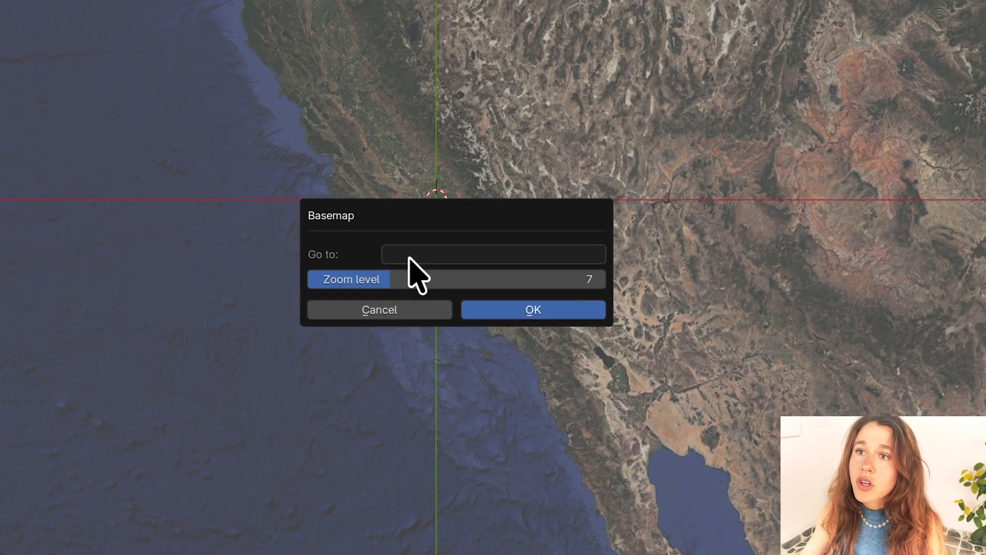
Go to 'park city utah' at zoom level 14 and load the basemap.
click(493, 254)
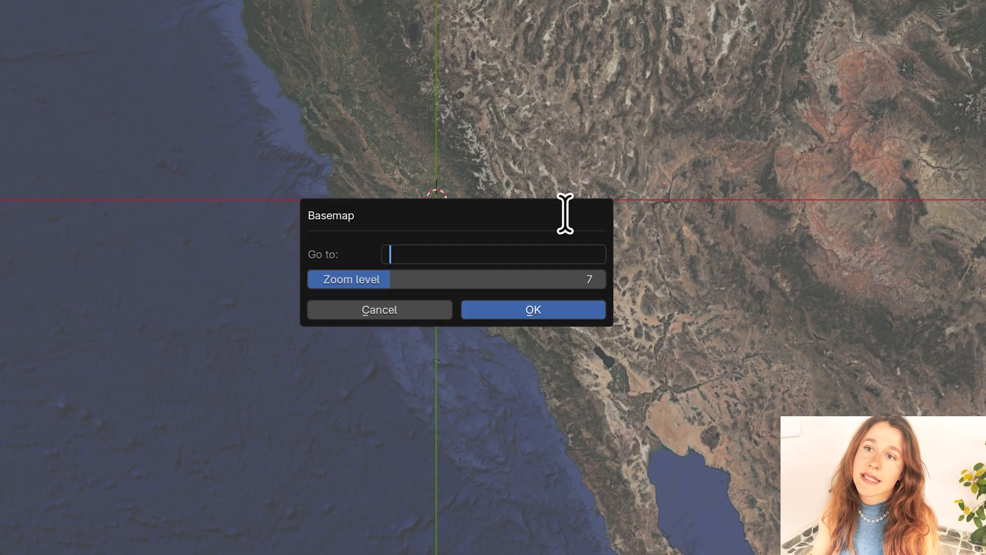
text(park city)
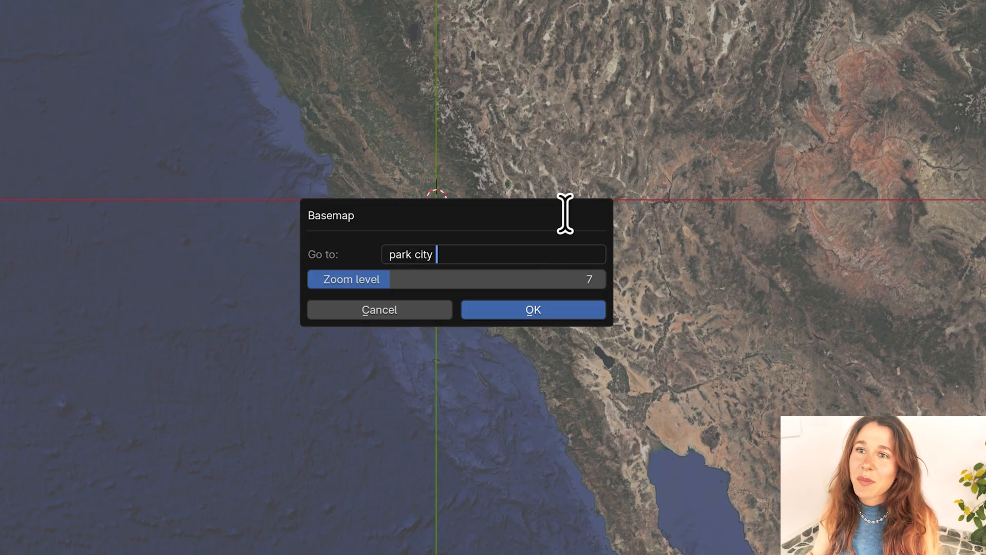
text(utah)
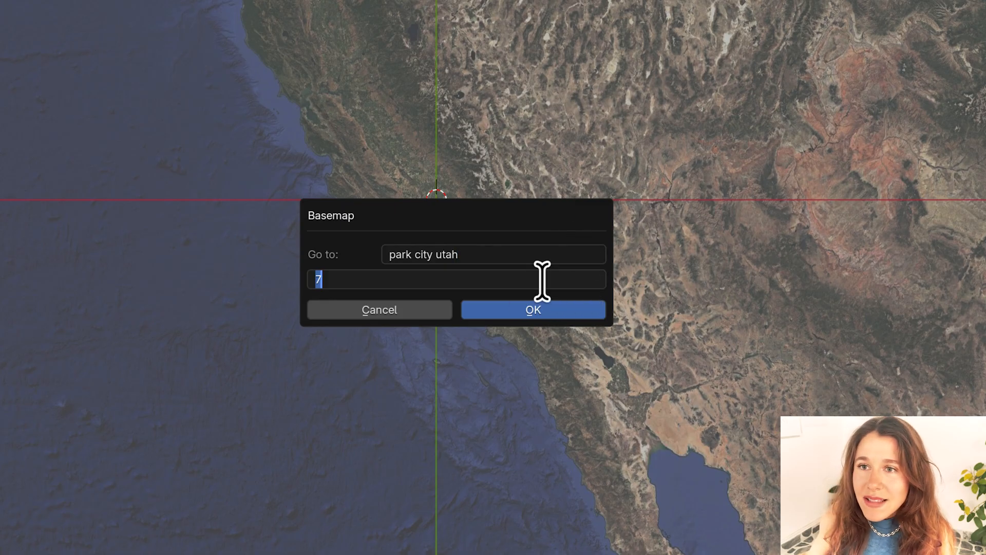
mouse_move(547, 220)
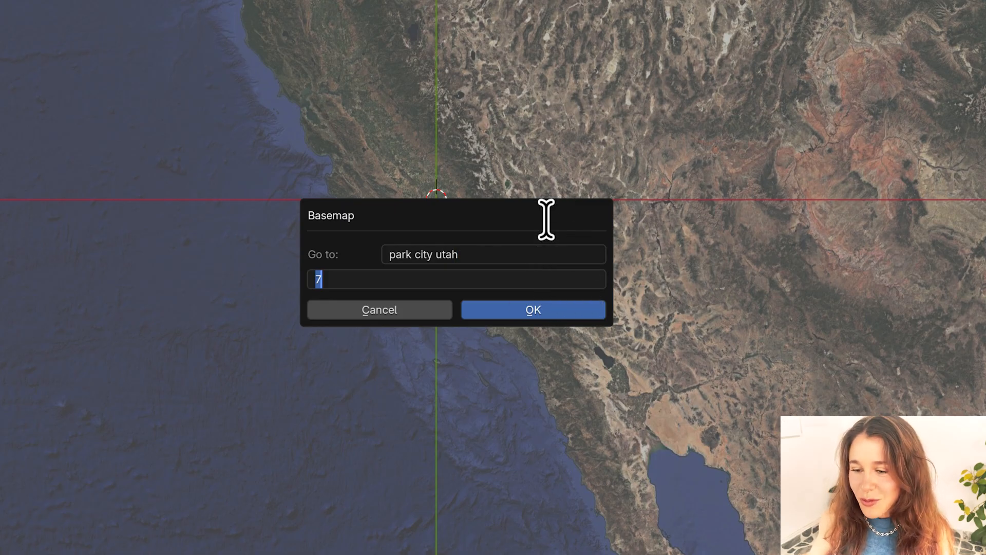
text(14)
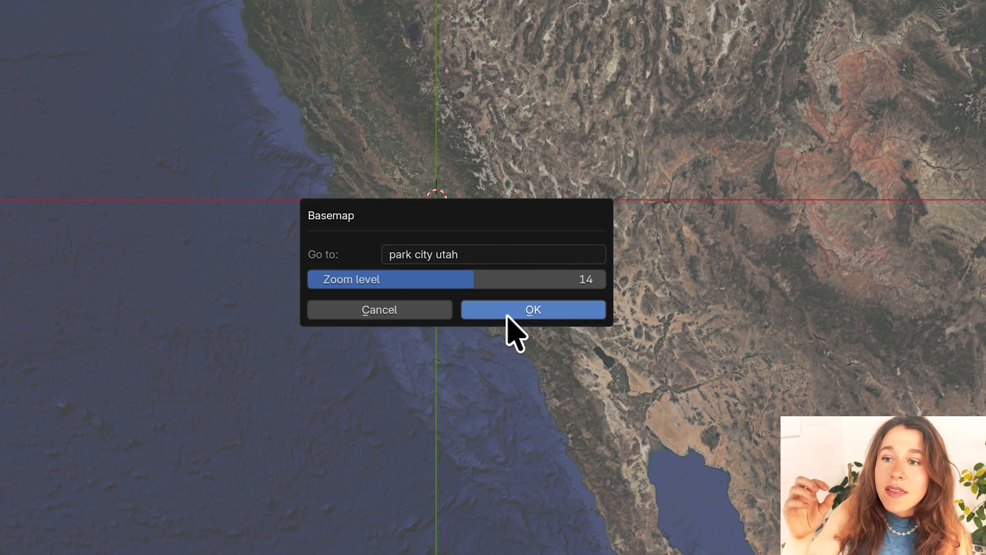
mouse_move(580, 331)
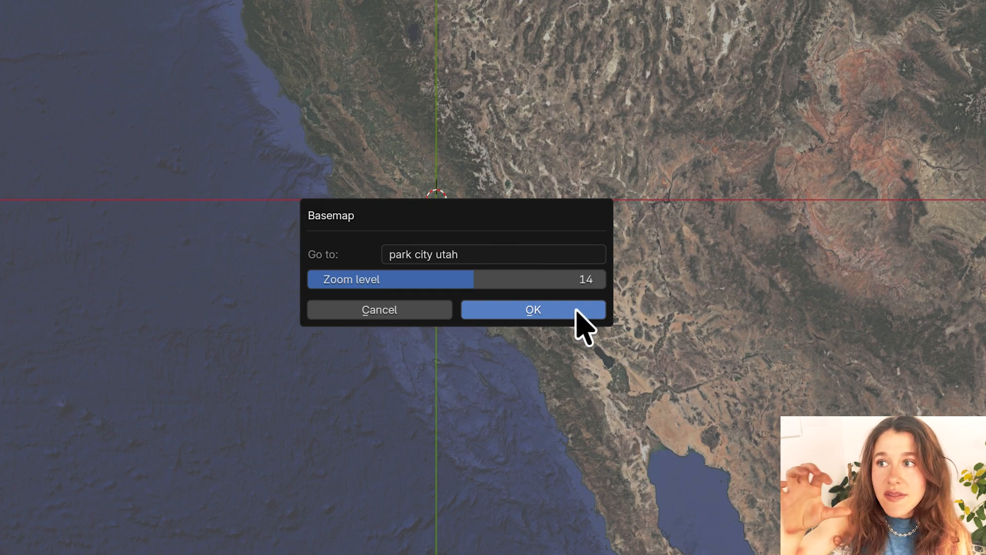
click(533, 309)
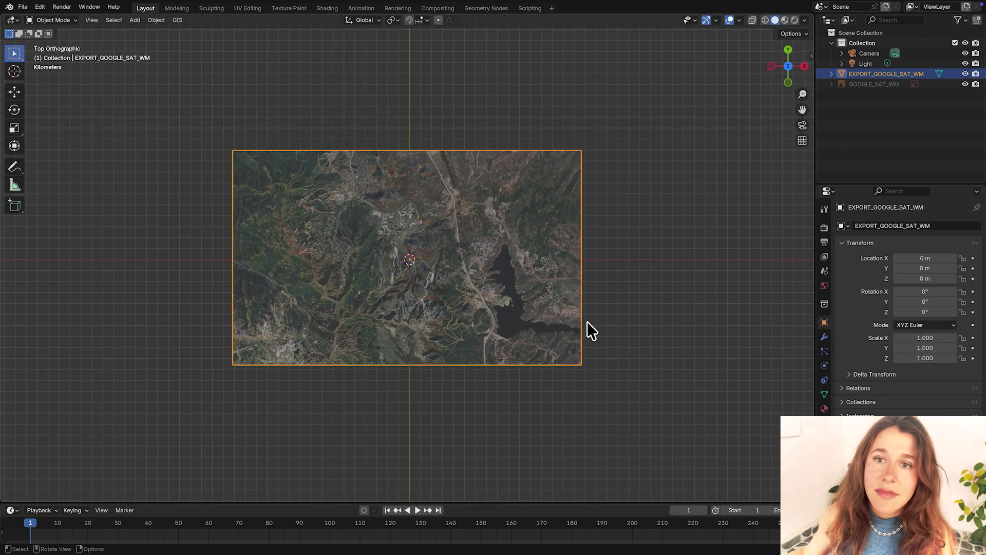
mouse_move(425, 276)
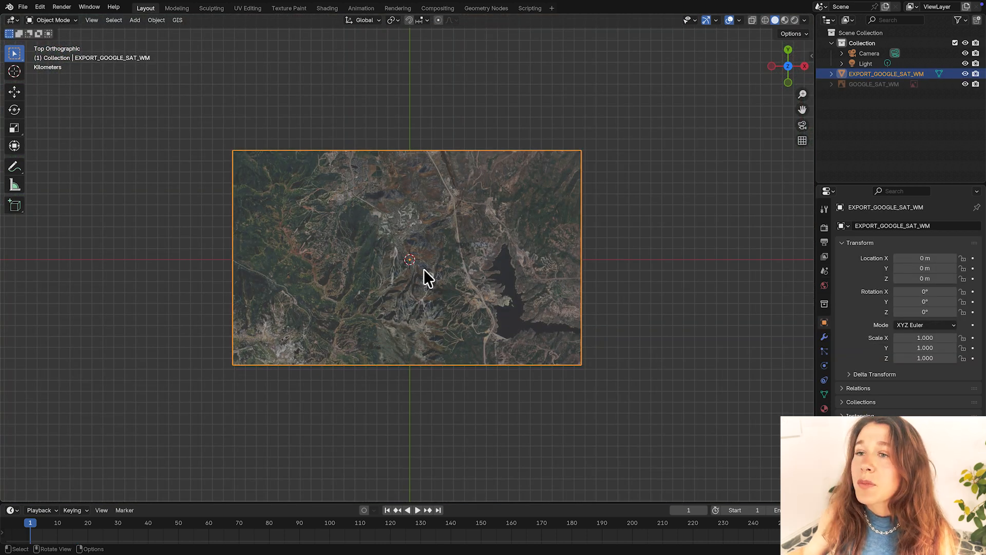
mouse_move(514, 262)
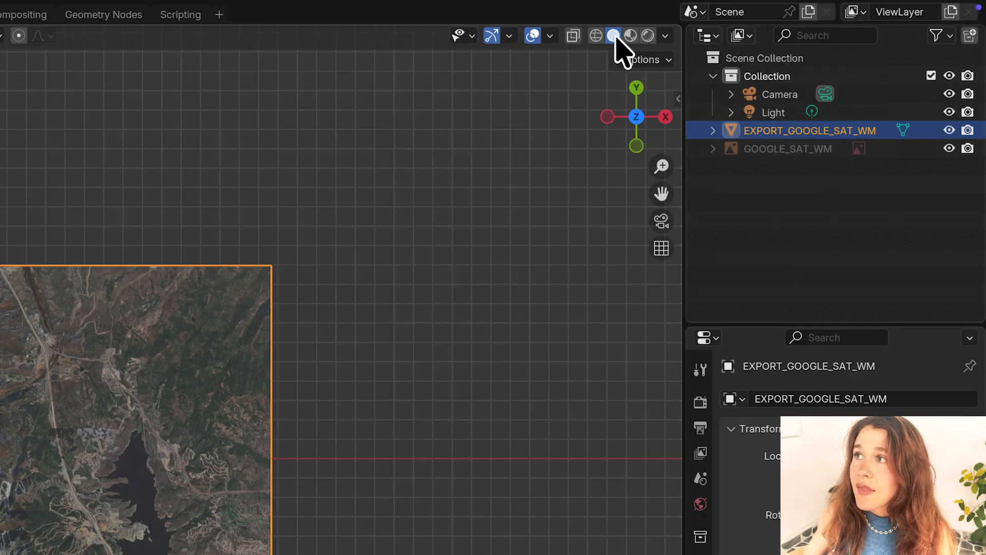
mouse_move(610, 35)
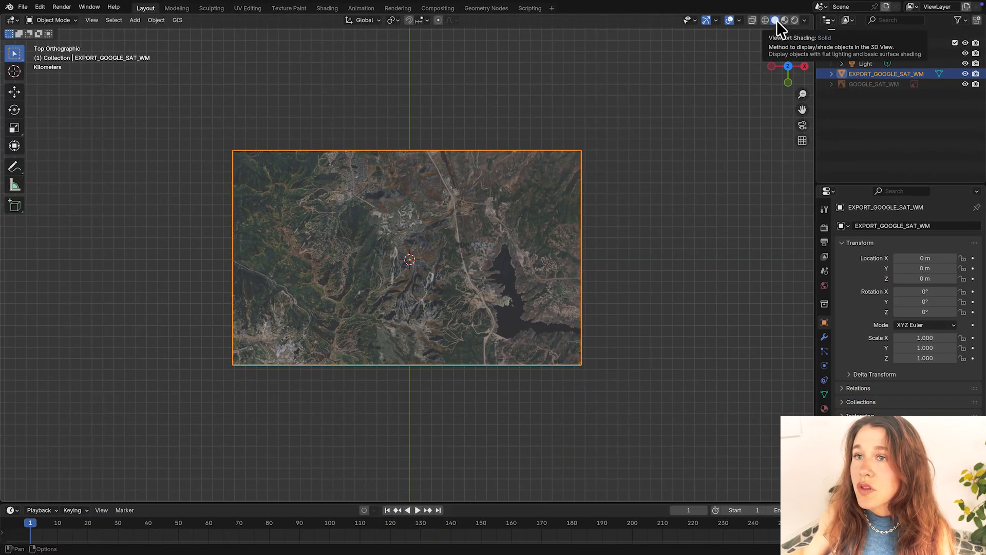
mouse_move(787, 21)
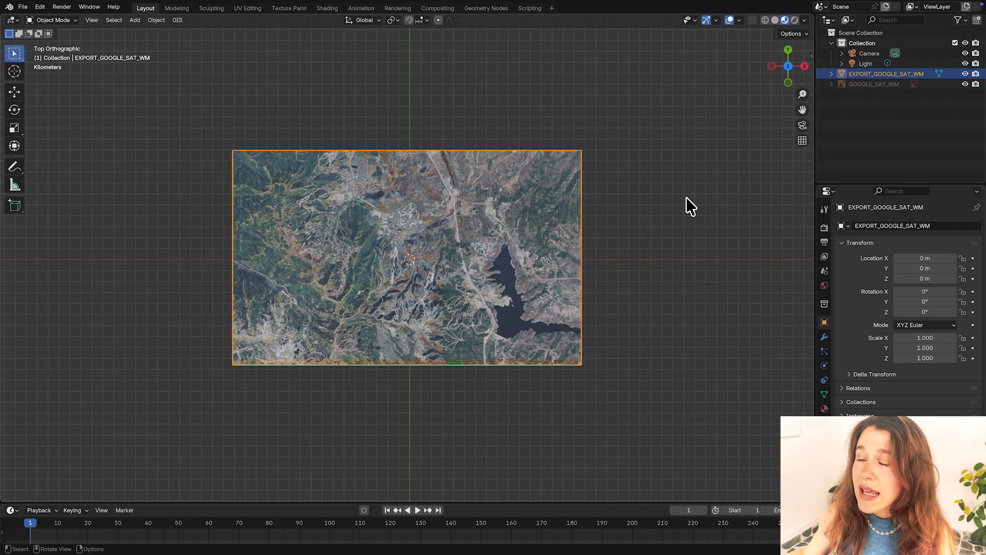
mouse_move(787, 48)
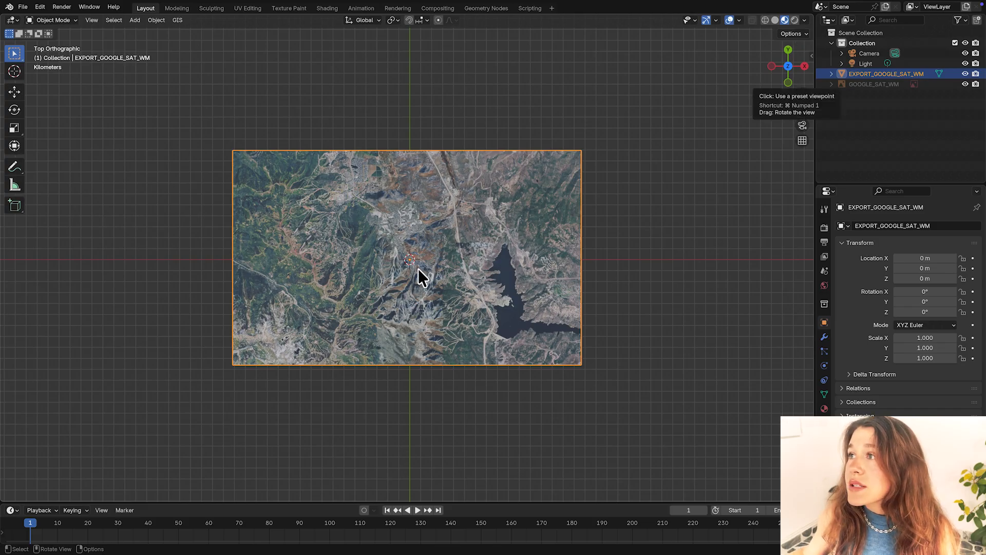
mouse_move(422, 290)
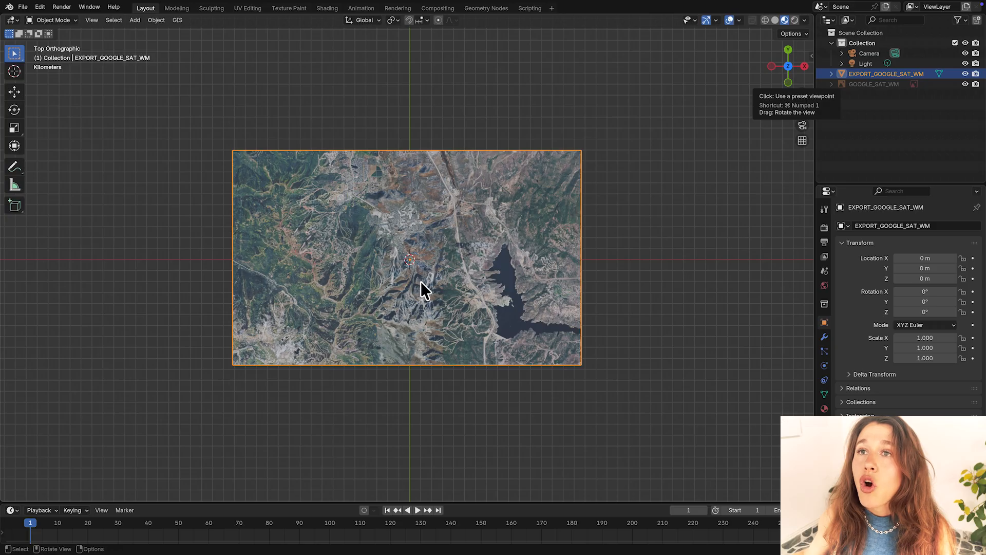
mouse_move(587, 149)
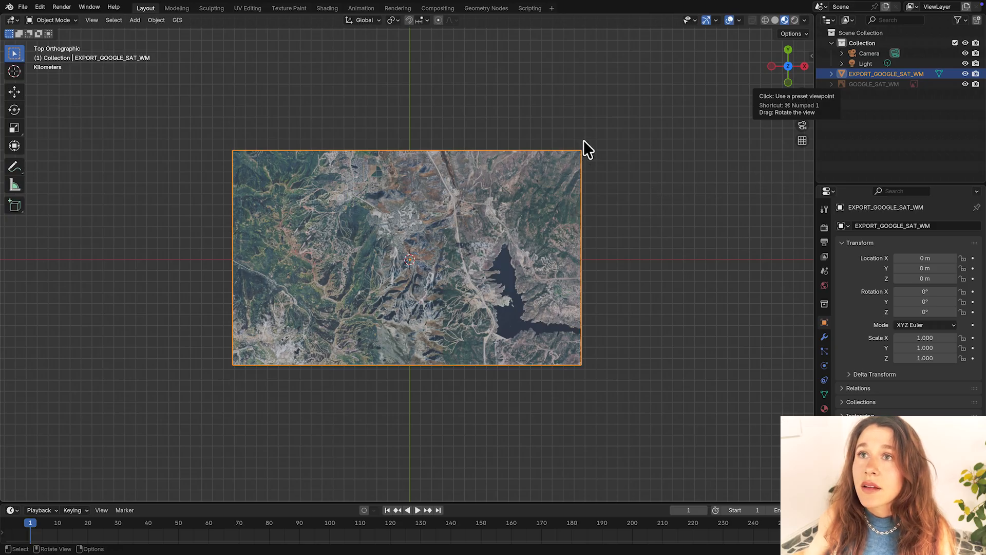
mouse_move(230, 106)
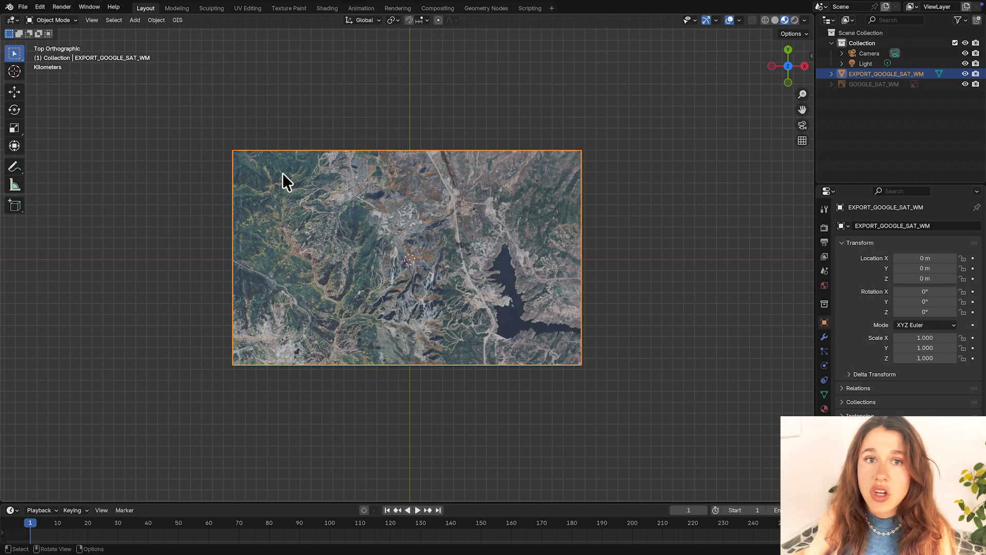
mouse_move(239, 130)
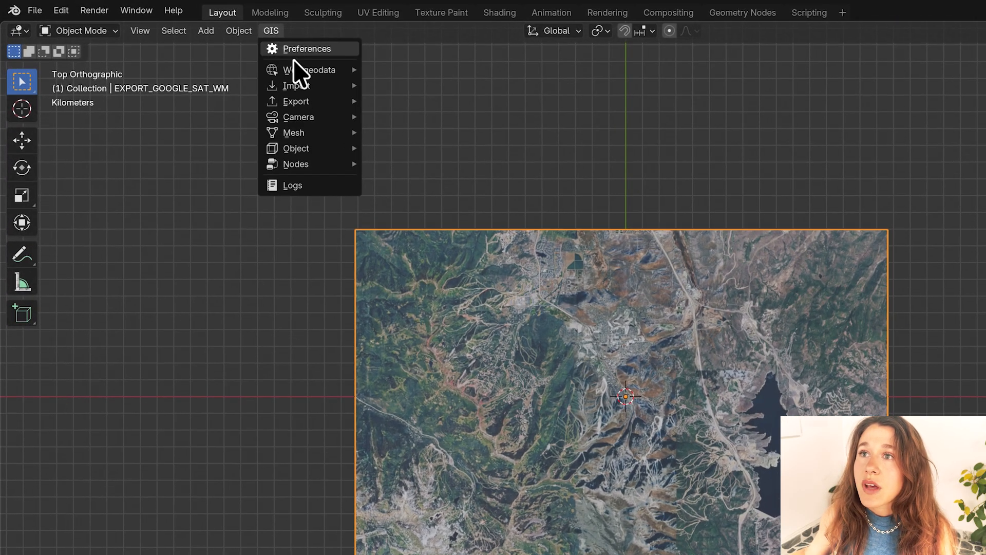
mouse_move(309, 69)
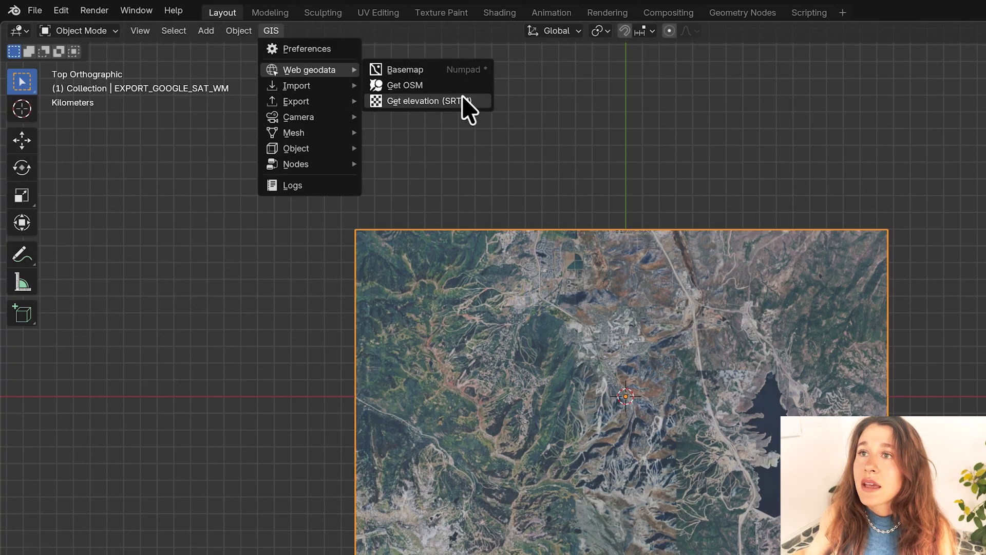
Get SRTM elevation from OpenTopography SRTM 30m for the Park City image plane.
click(422, 101)
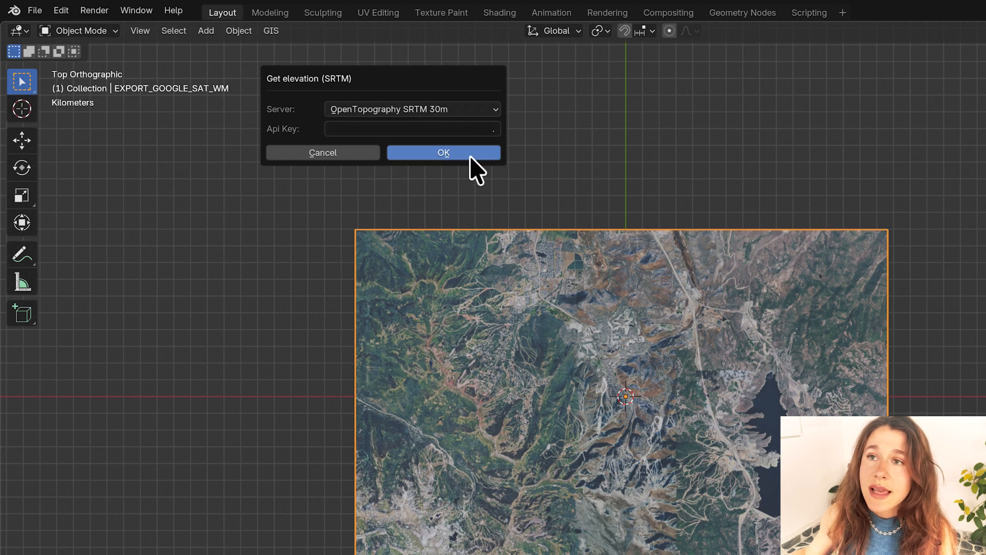
click(443, 152)
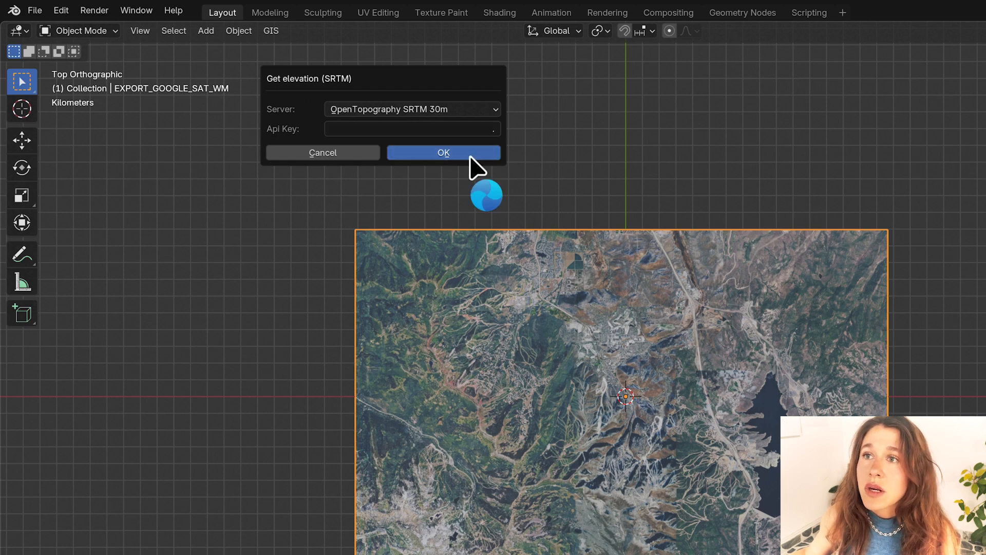
click(443, 152)
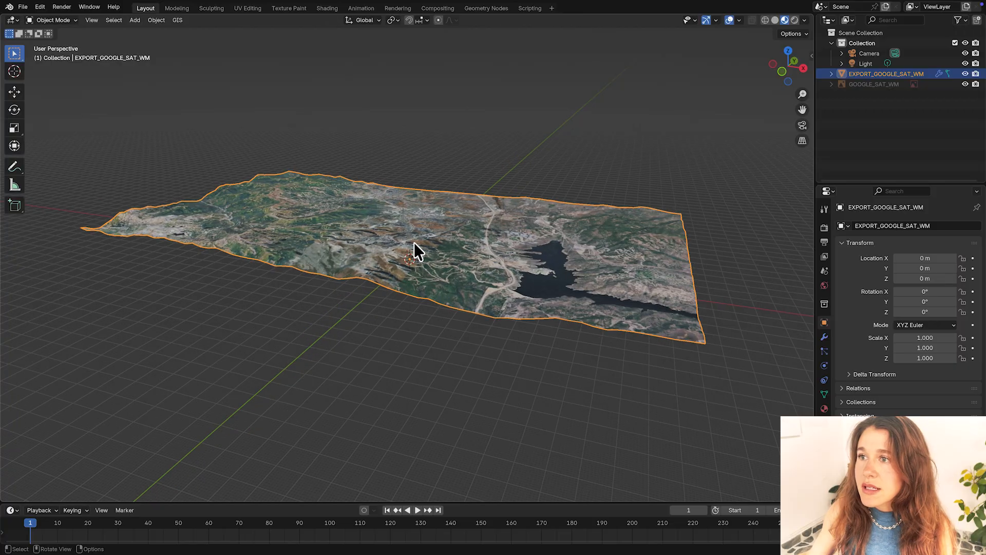
drag(415, 251, 430, 235)
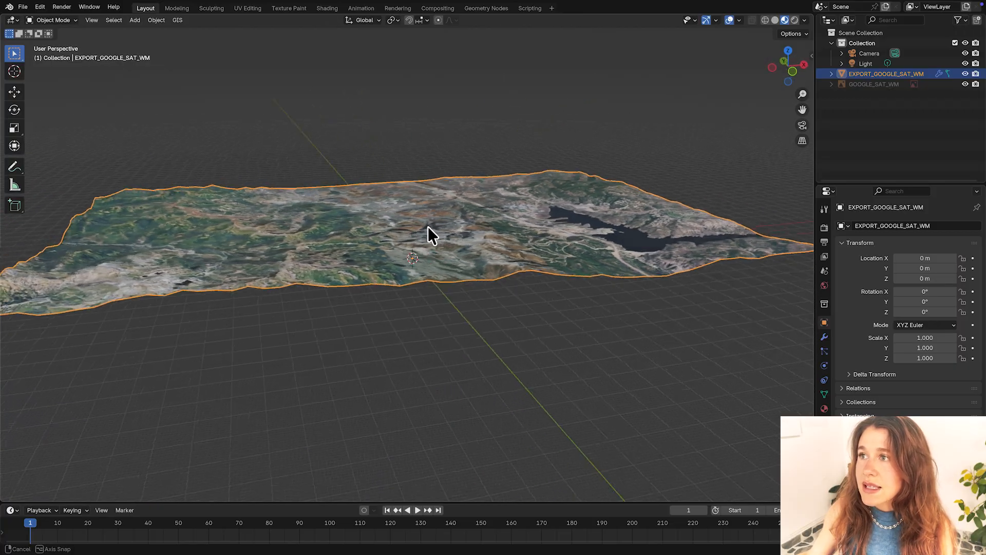
drag(430, 236, 524, 225)
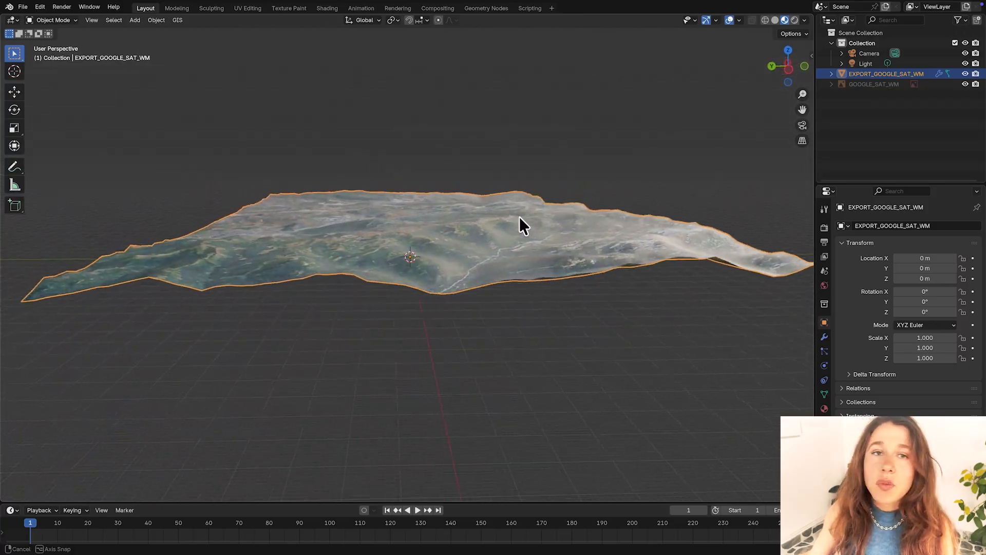
drag(525, 224, 572, 227)
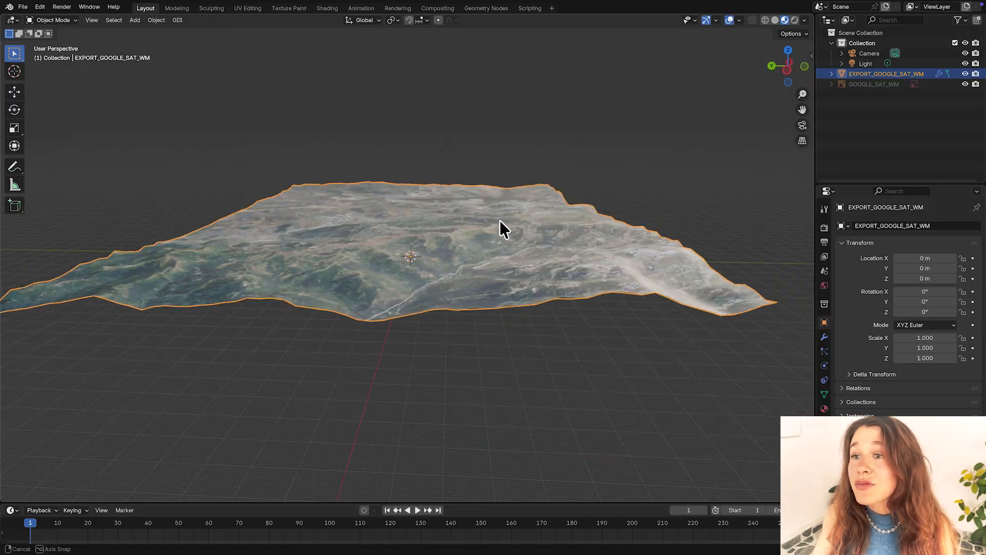
drag(503, 227, 286, 220)
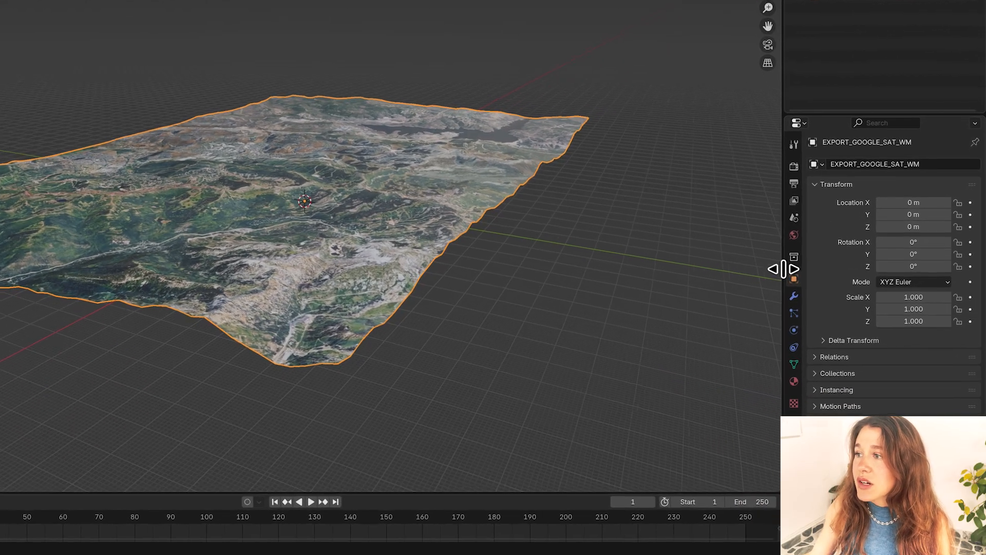
mouse_move(793, 293)
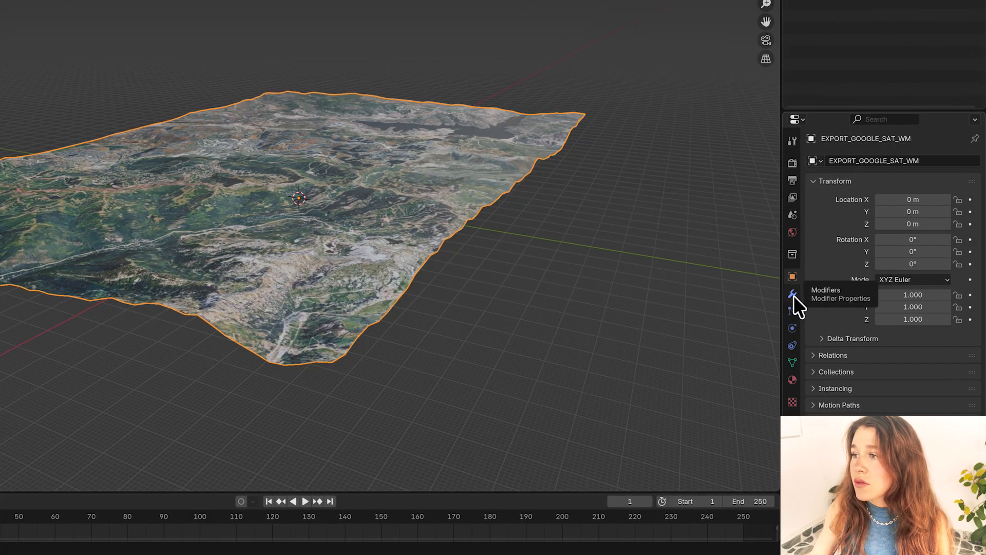
Show the terrain's level-6 Simple Subdivision and strength-1.0 Displace modifiers, orbiting to view the surface.
click(791, 293)
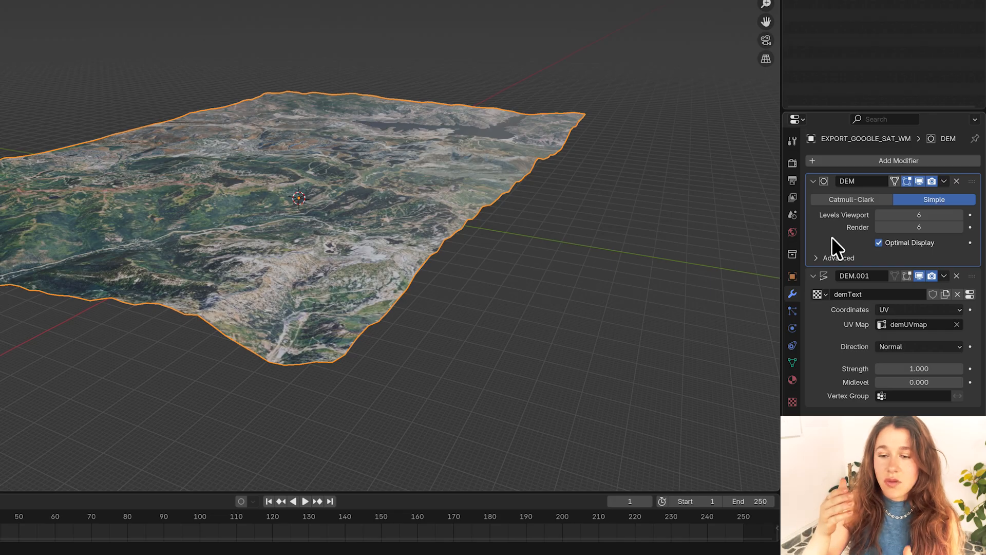
mouse_move(846, 248)
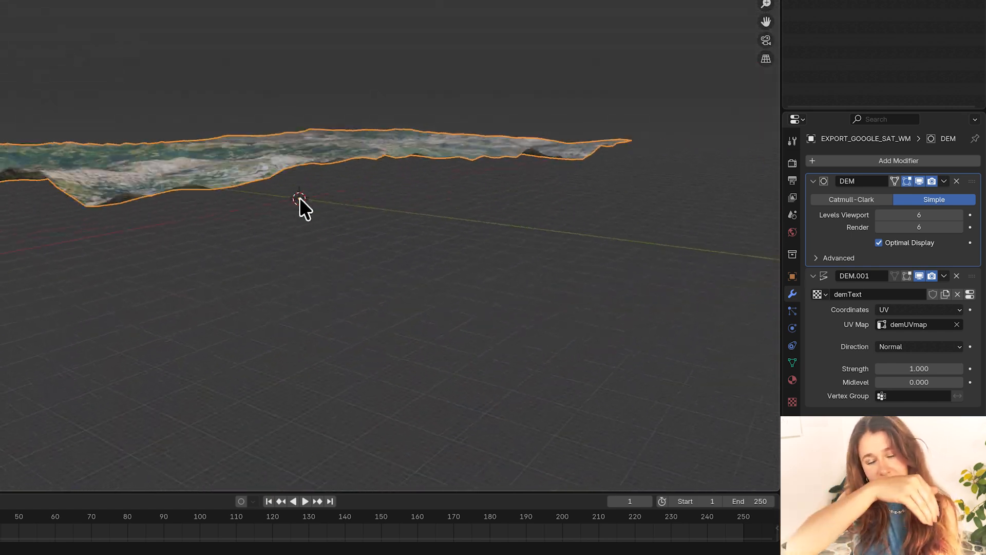
drag(302, 207, 403, 216)
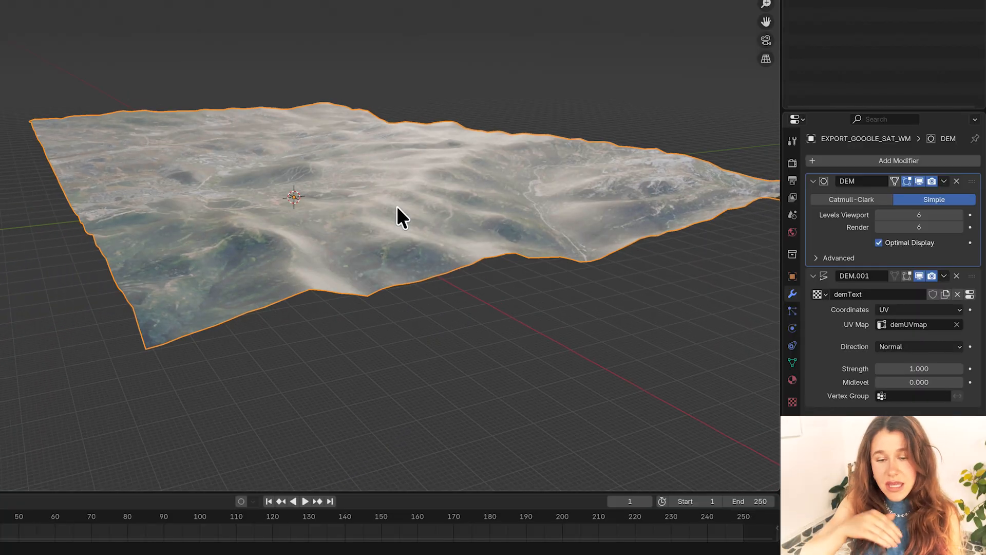
drag(403, 217, 516, 251)
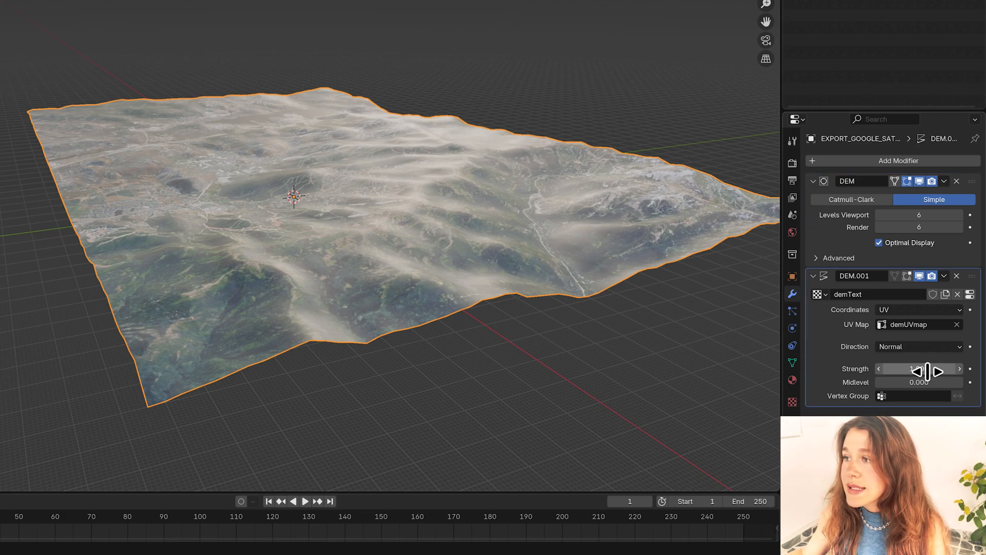
mouse_move(918, 369)
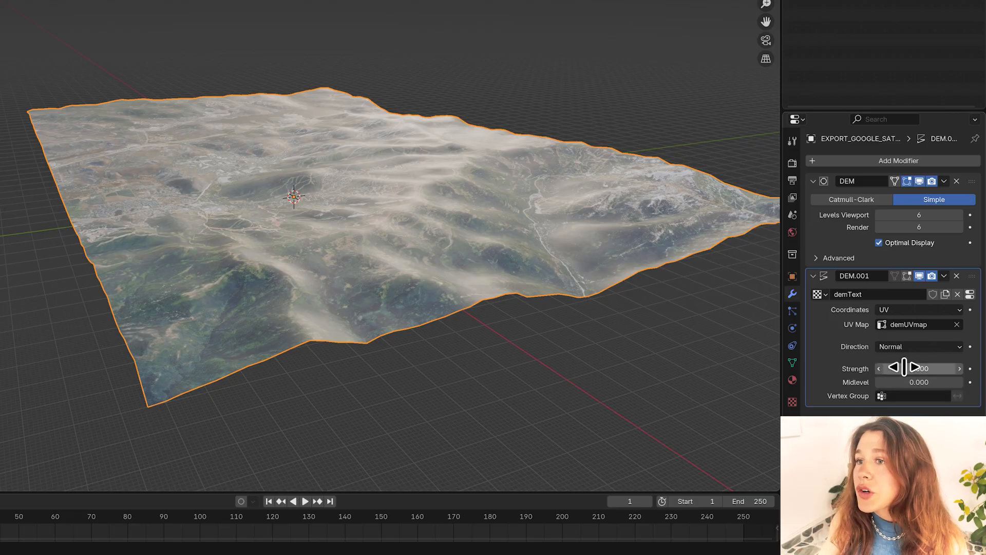
Raise the terrain's displacement strength from 1.0 to 2.5 and orbit the exaggerated relief.
drag(925, 367, 906, 368)
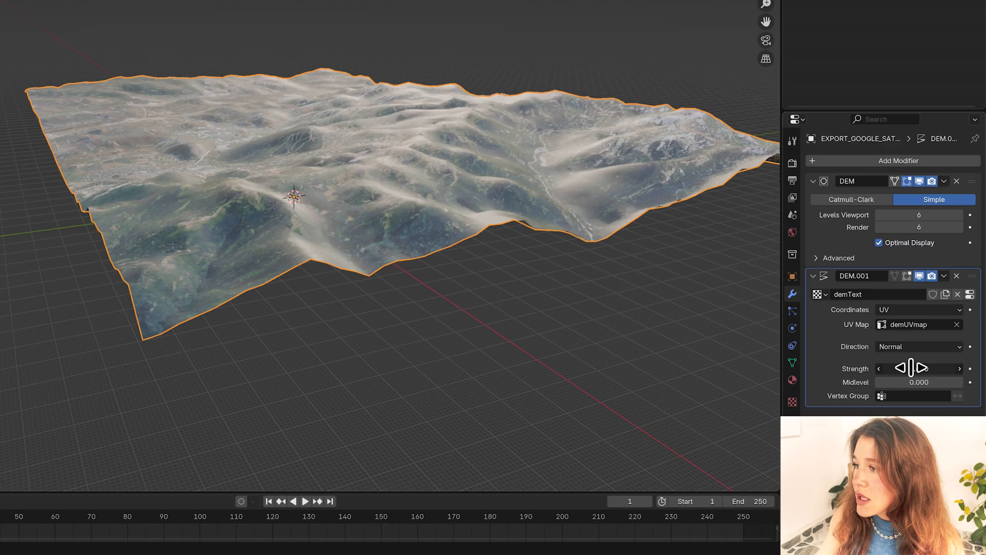
drag(912, 368, 936, 368)
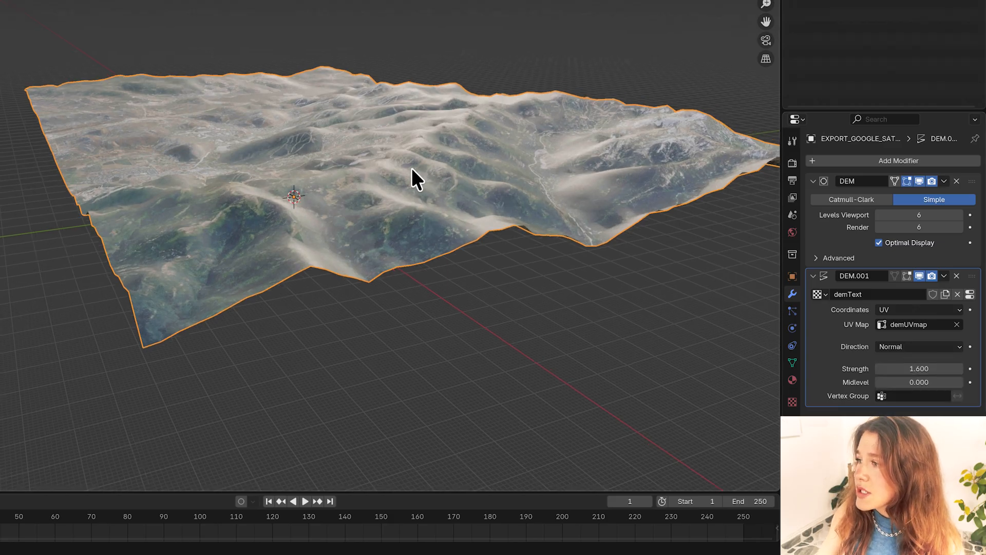
drag(415, 176, 893, 370)
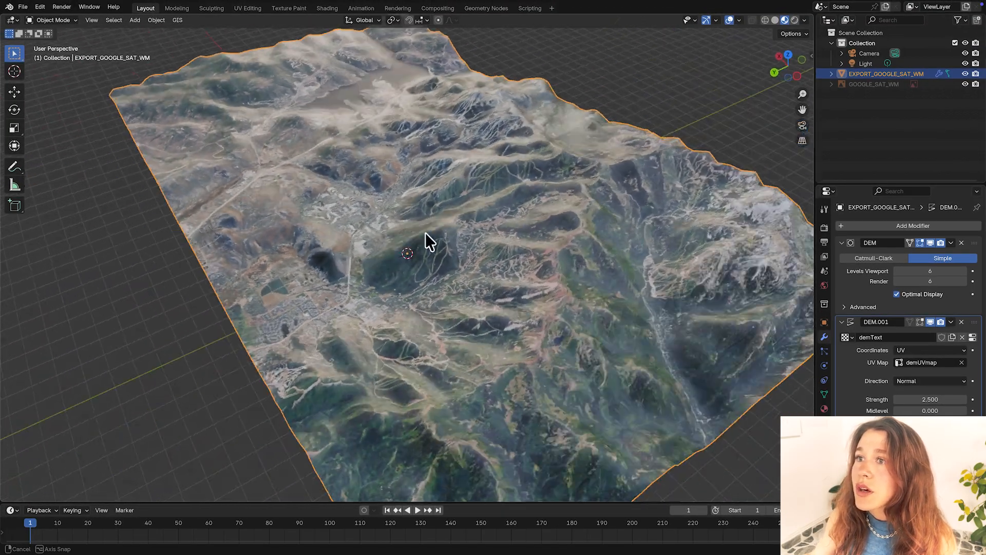
drag(427, 239, 305, 211)
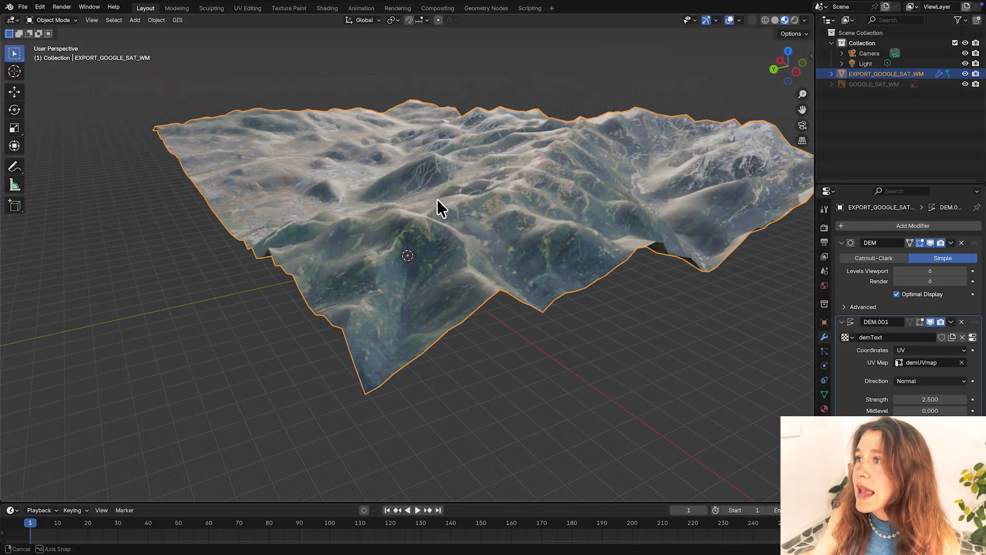
drag(441, 207, 427, 214)
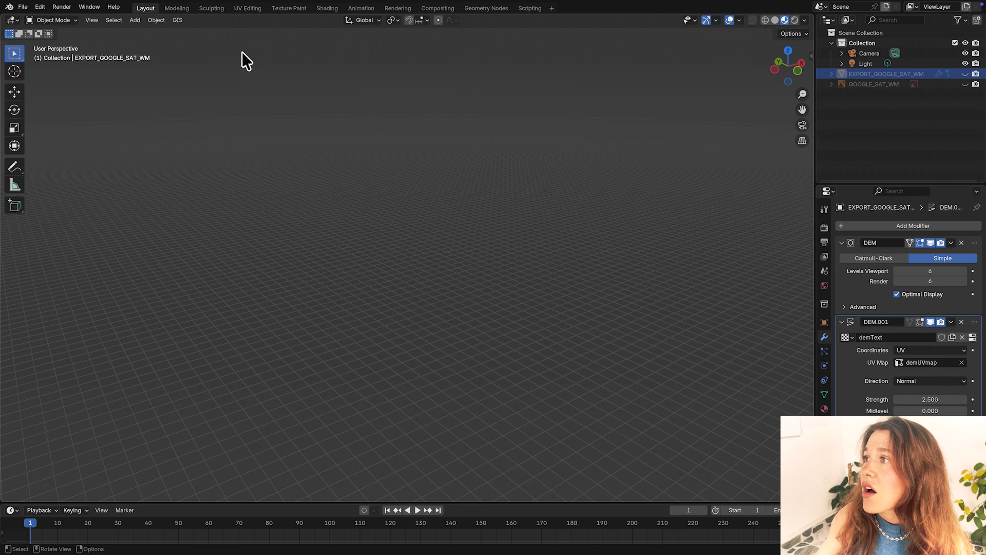
Add an Esri Aerial web basemap centred on 'san francisco' at zoom level 14.
click(177, 20)
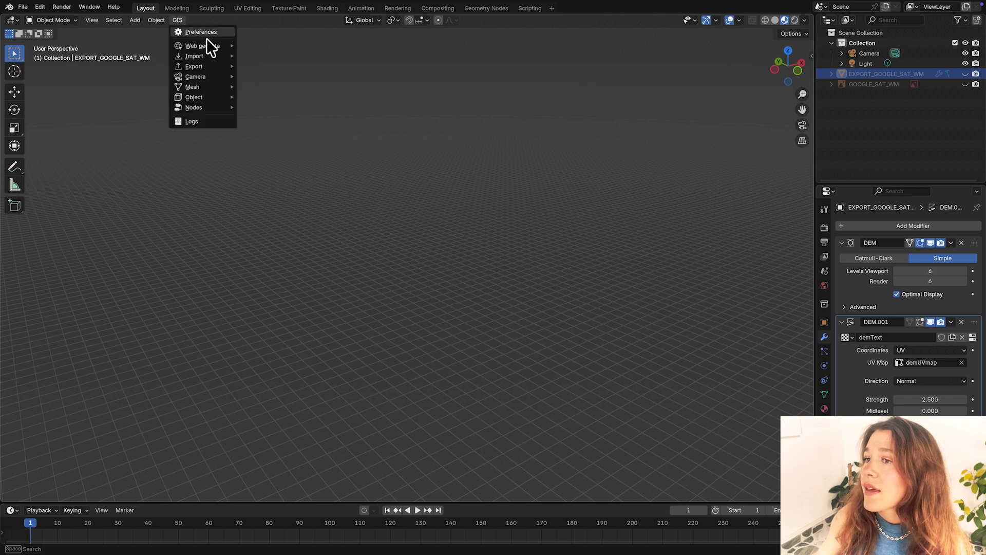
mouse_move(199, 46)
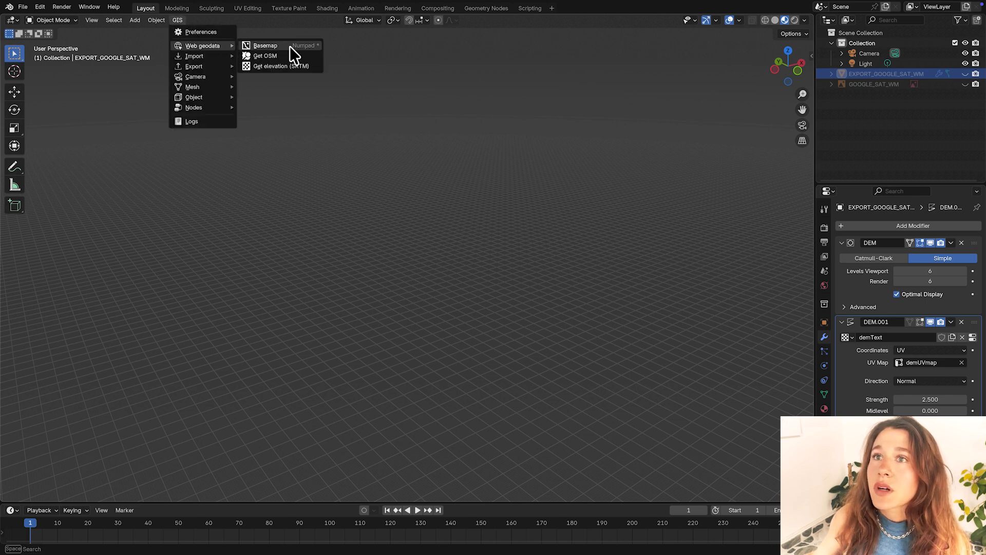
click(265, 45)
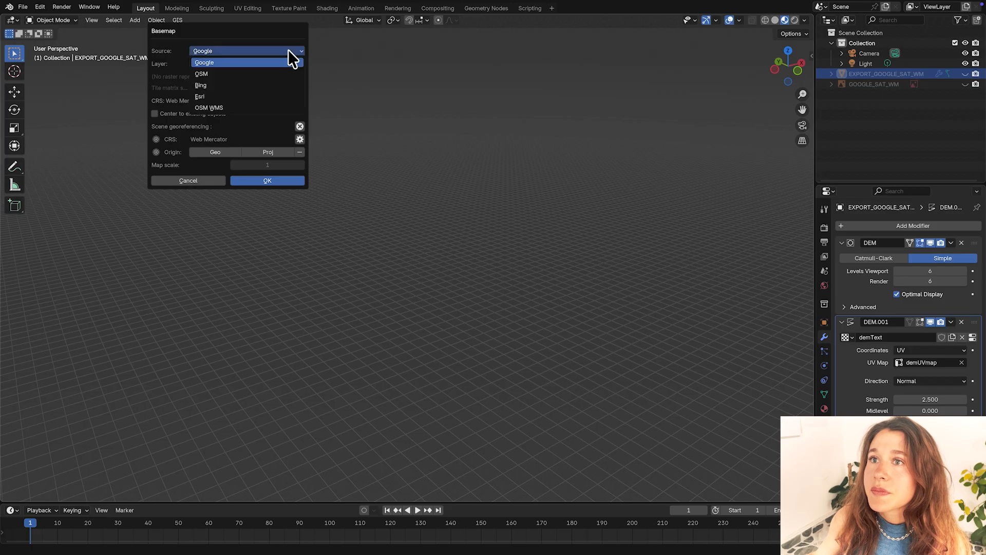
mouse_move(258, 102)
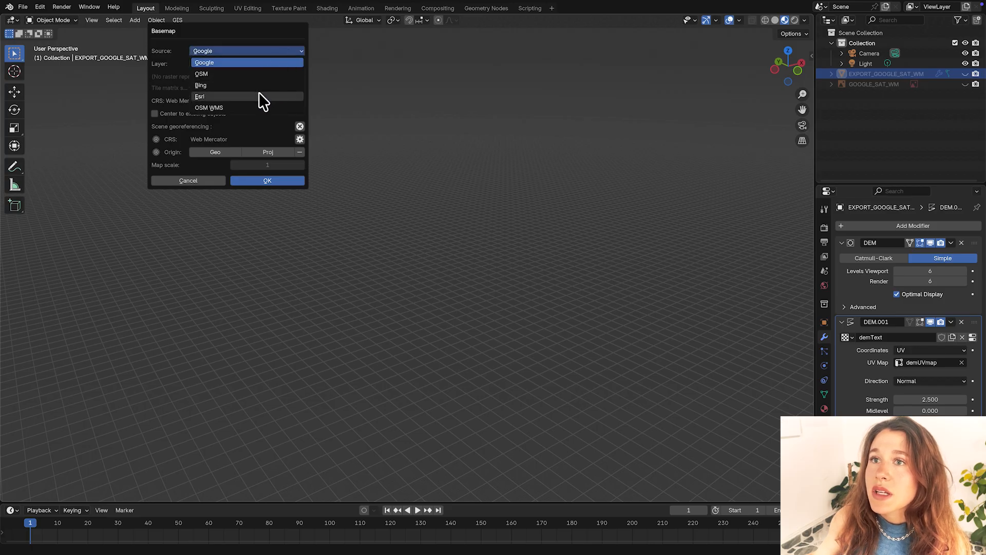
click(199, 96)
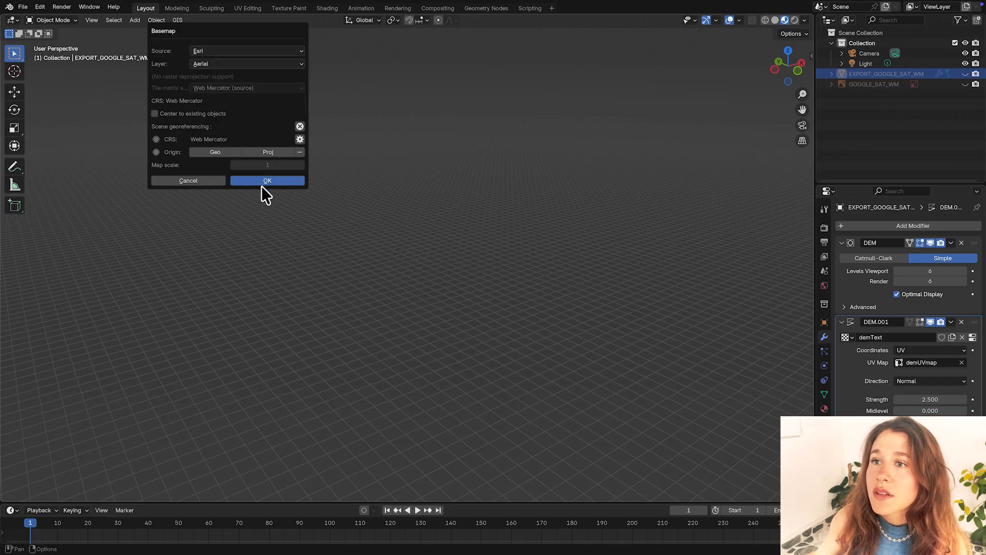
click(267, 180)
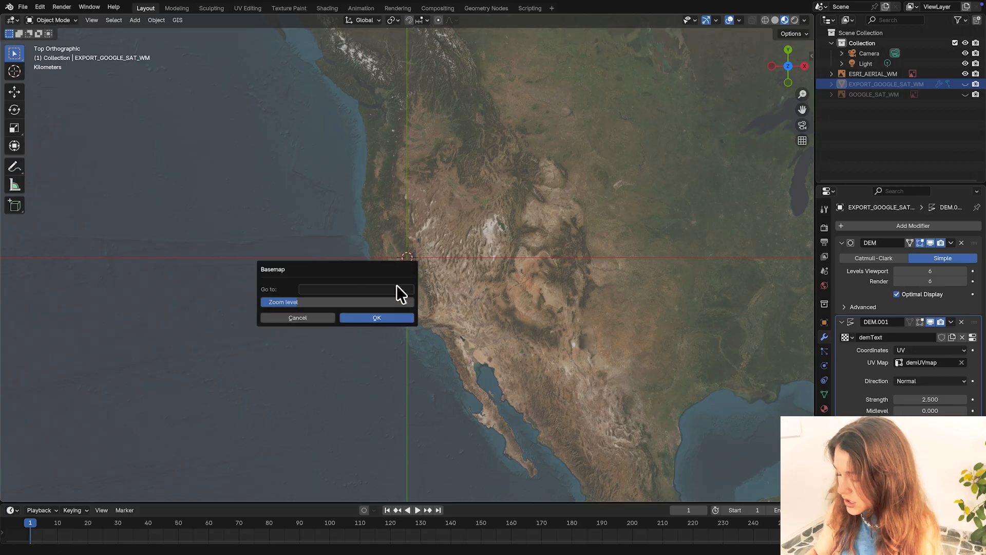
text(san francisco)
text(14)
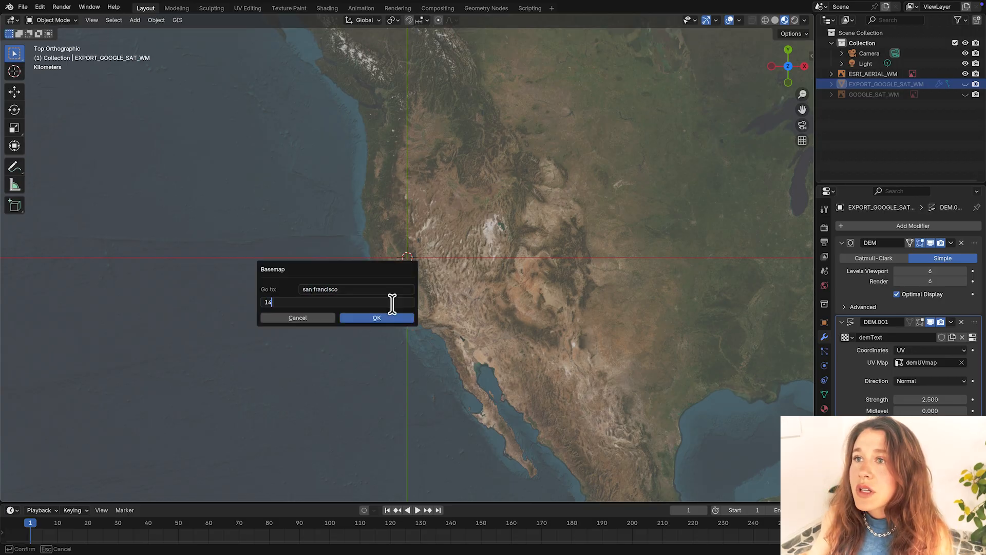
click(376, 317)
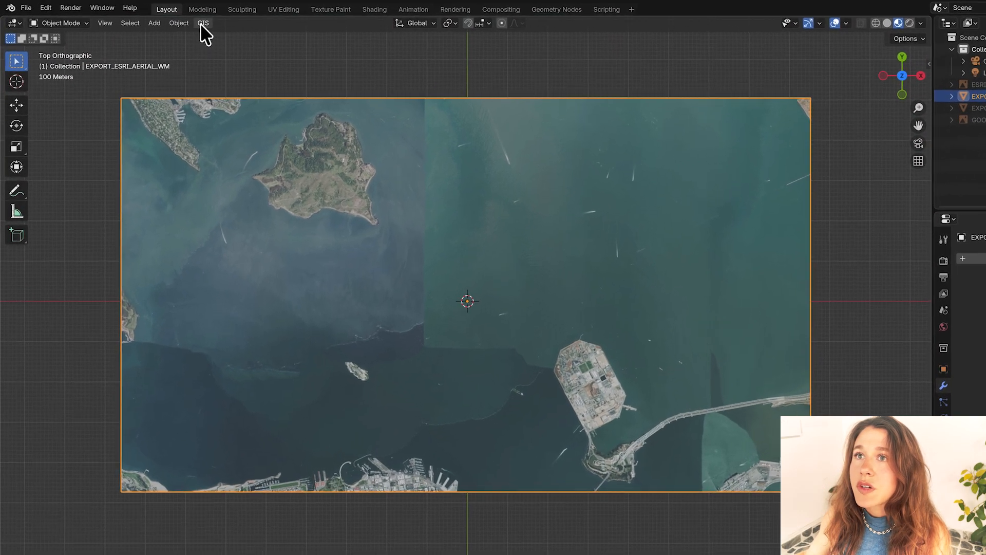
Import extruded OSM buildings, with elevation taken from EXPORT_ESRI_AERIAL_WM.
click(204, 22)
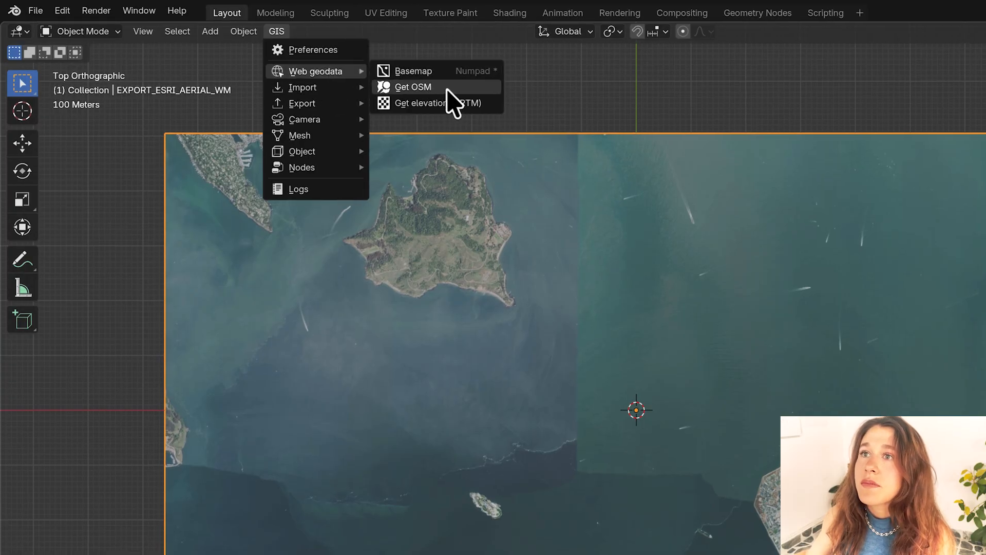
click(413, 86)
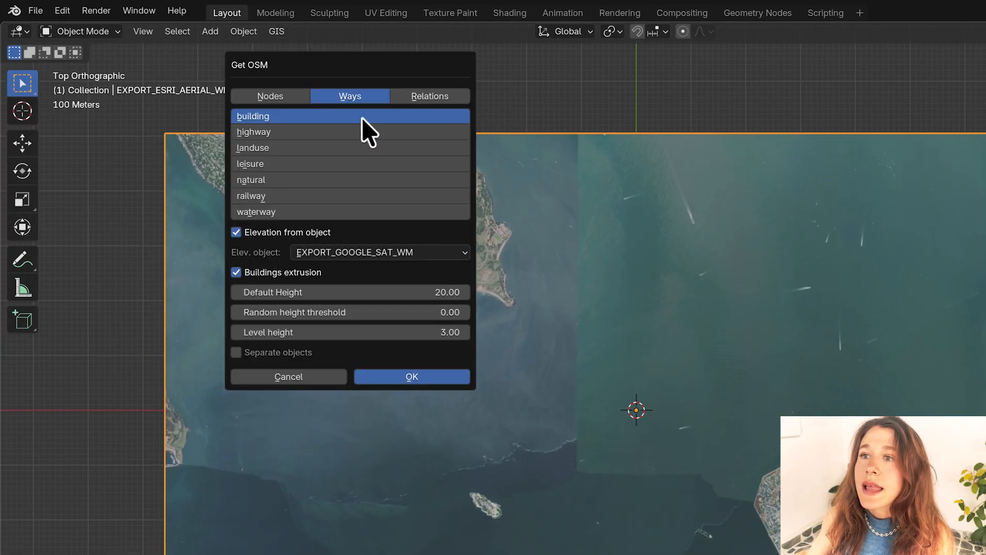
mouse_move(330, 251)
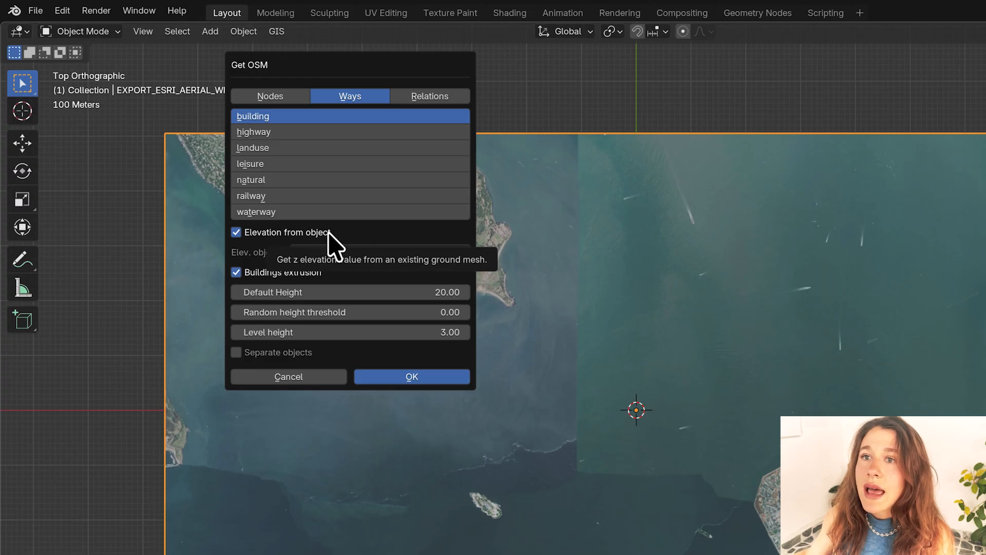
click(377, 251)
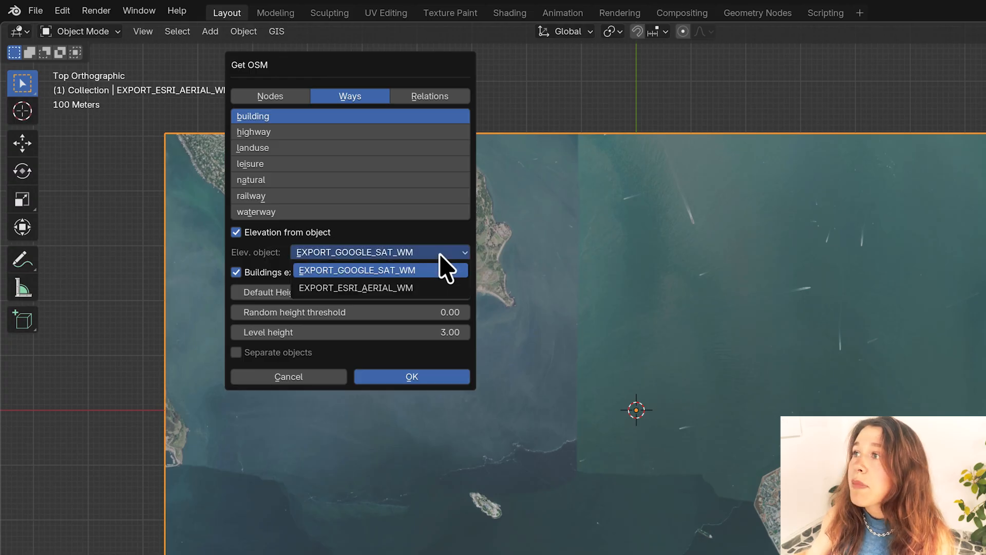
click(356, 287)
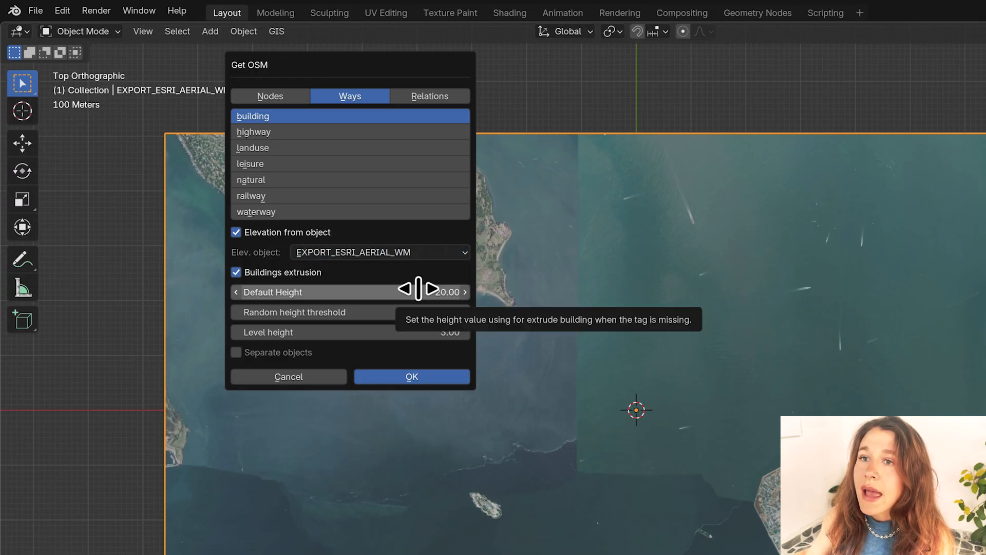
click(379, 252)
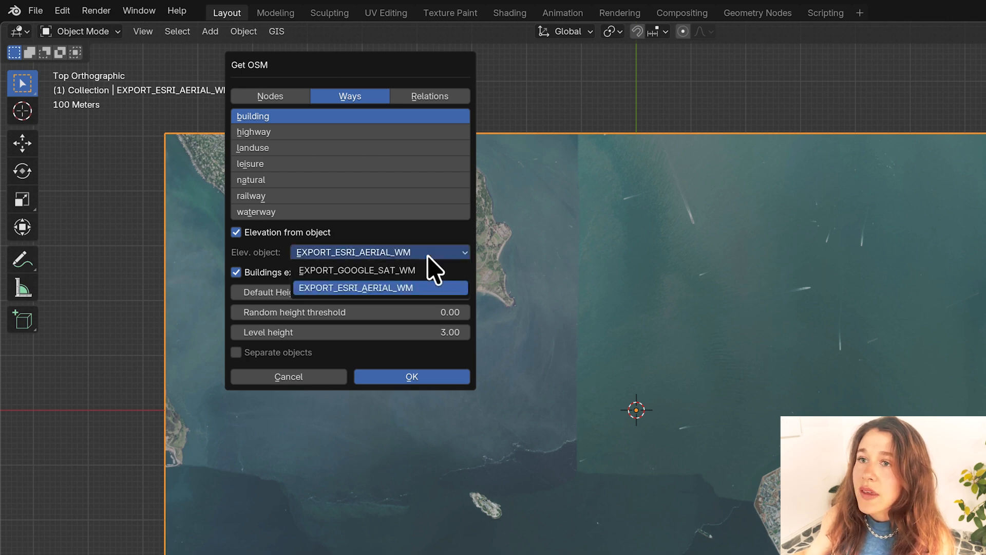
click(236, 232)
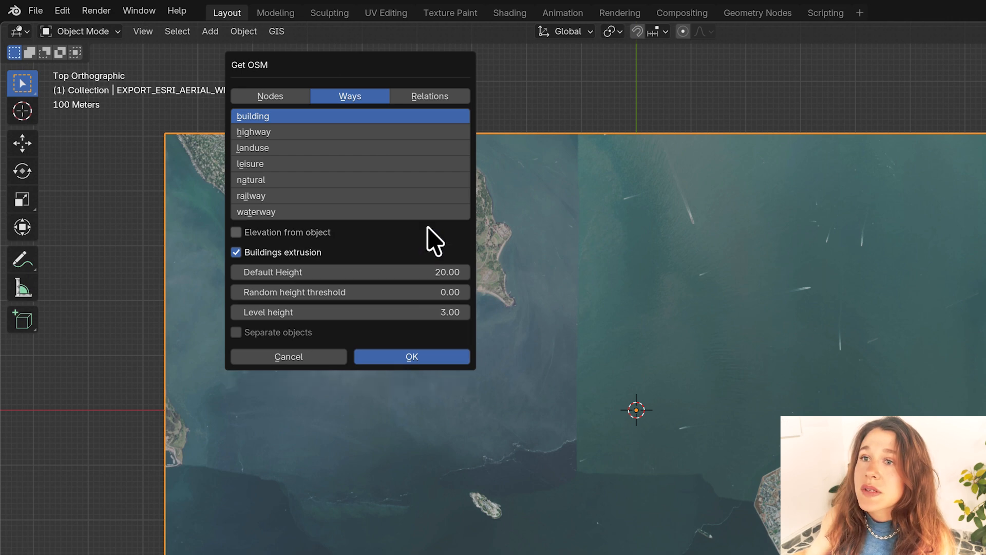
click(236, 232)
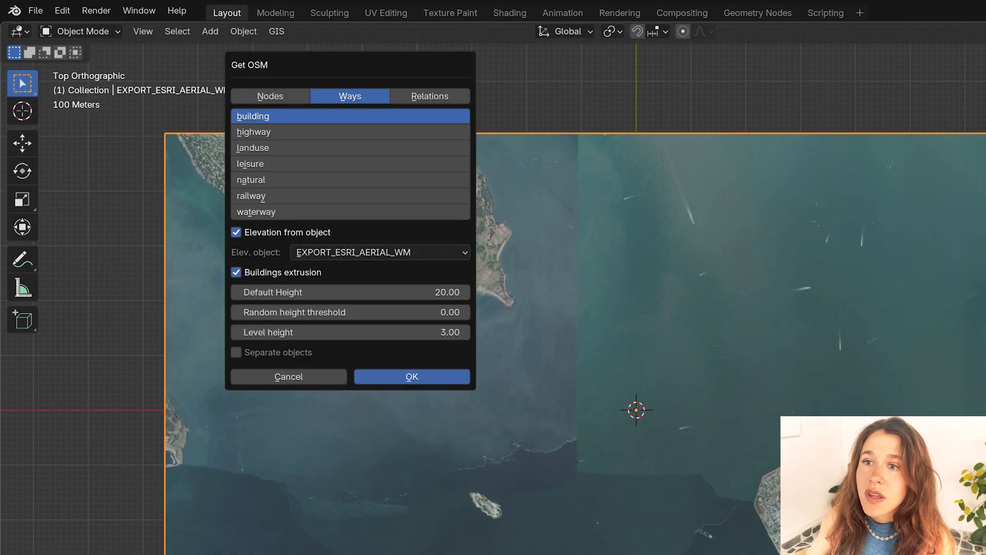
click(412, 376)
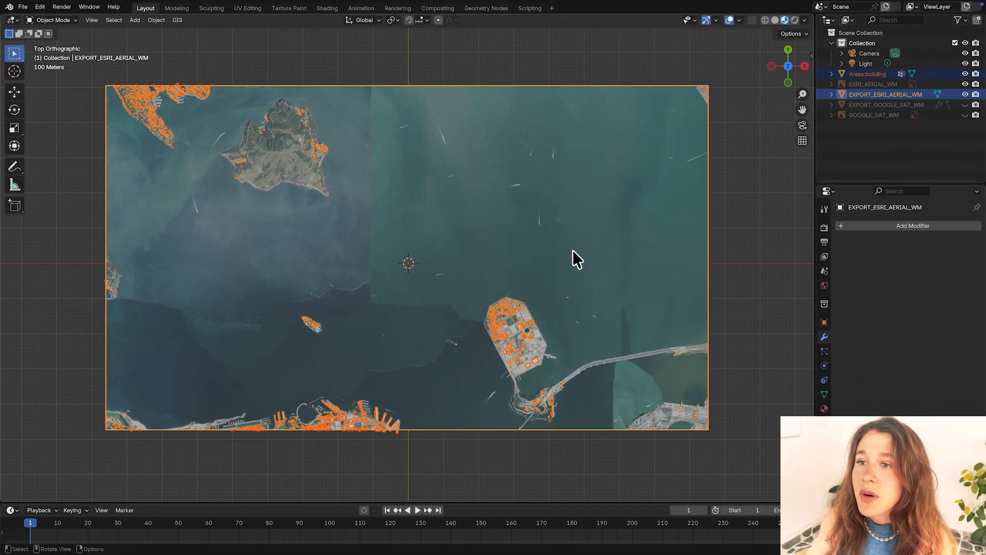
Orbit the view to inspect the extruded buildings over Treasure Island in perspective.
drag(577, 258, 475, 309)
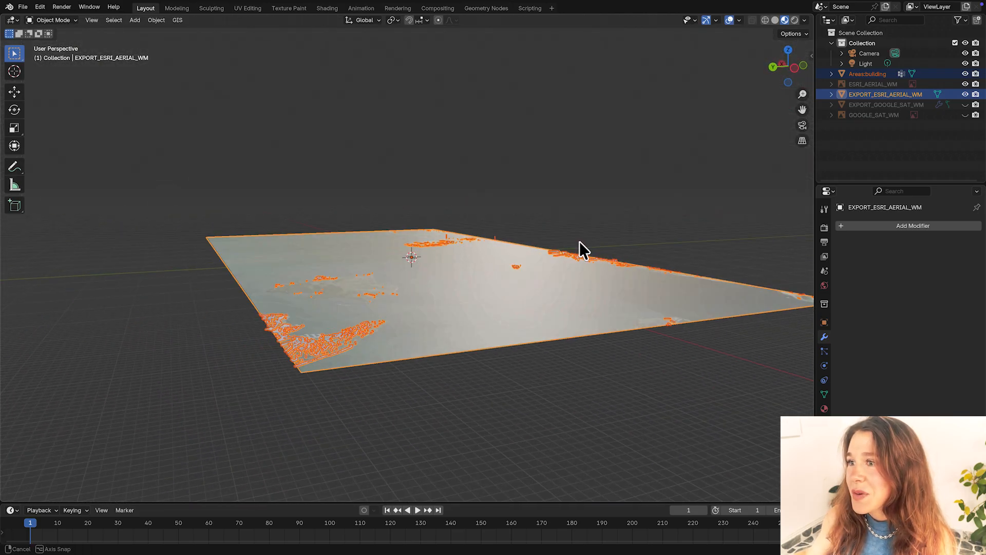
drag(582, 248, 591, 255)
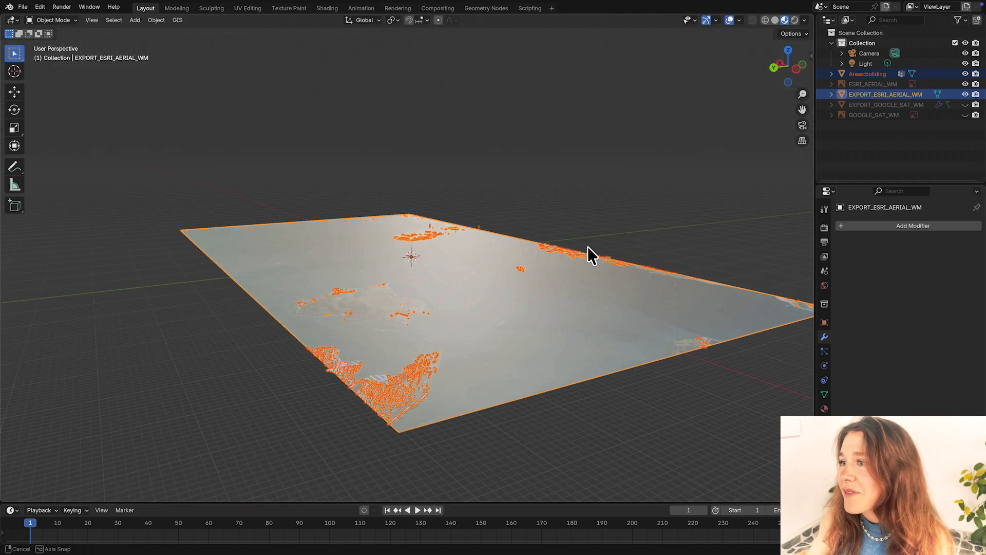
drag(591, 255, 490, 286)
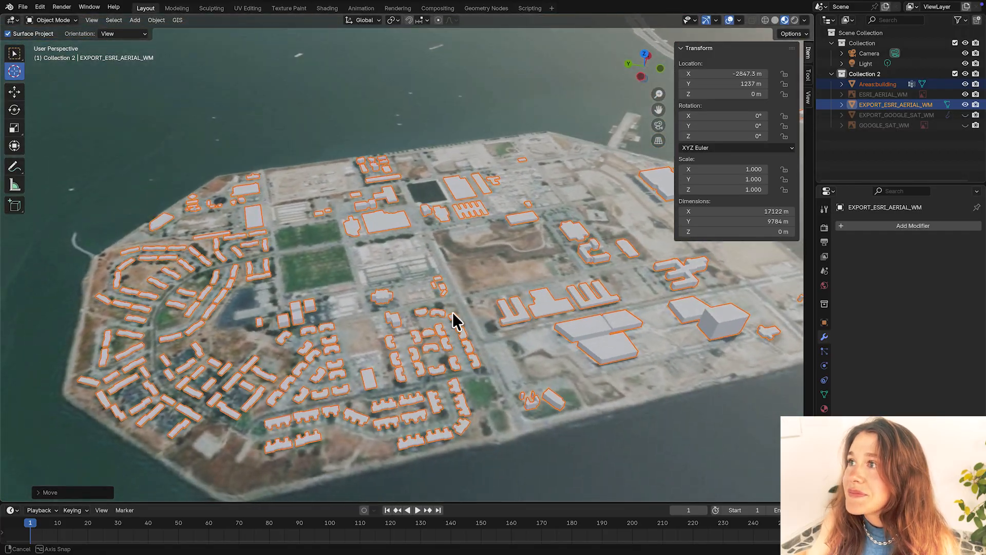
drag(456, 320, 577, 319)
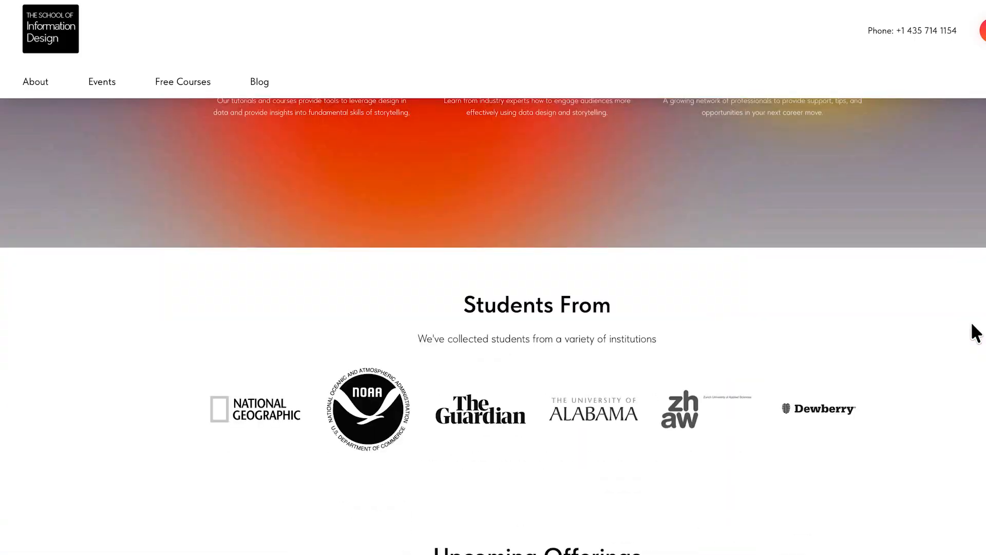
Scroll down to the Upcoming Offerings listing for the Intro to Blender + GIS workshop.
scroll(down, 3)
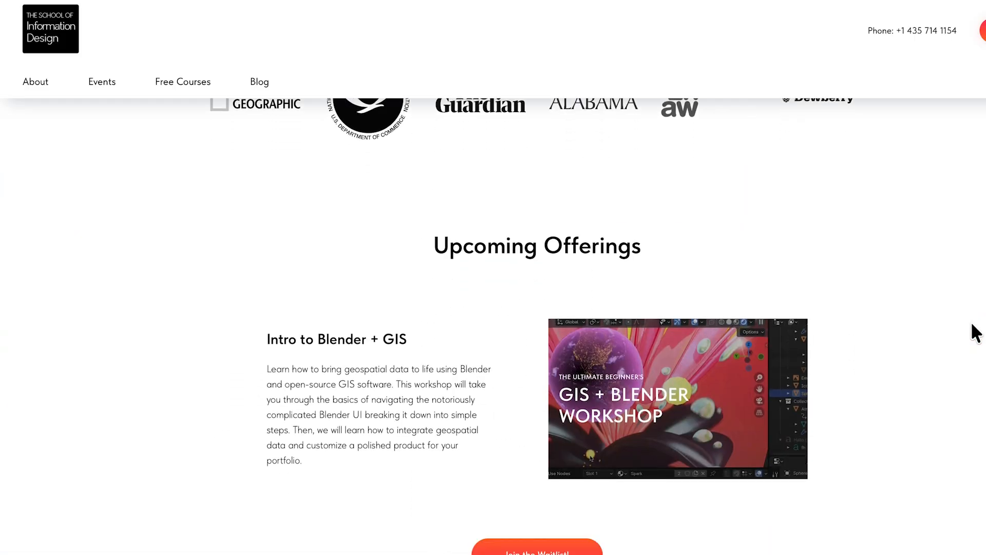
scroll(down, 3)
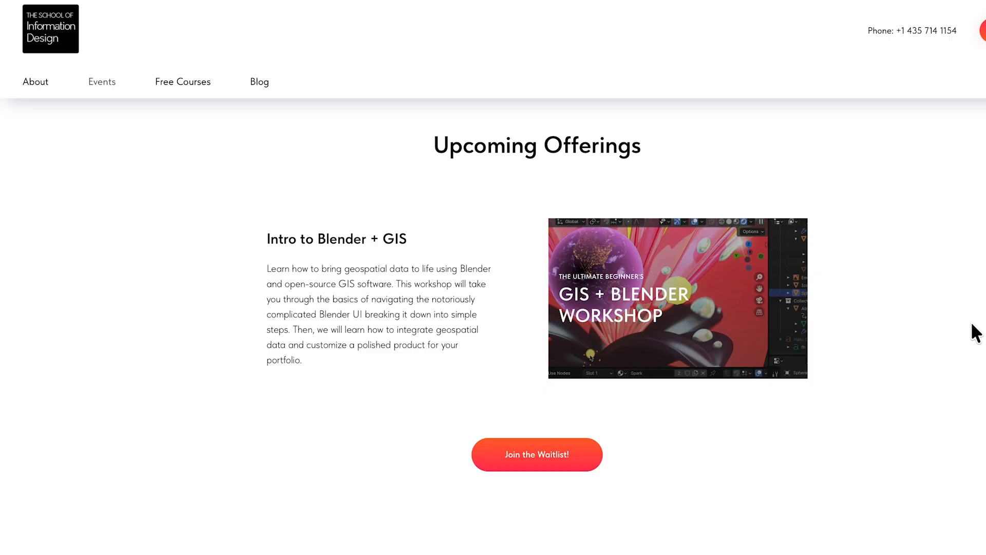
mouse_move(591, 451)
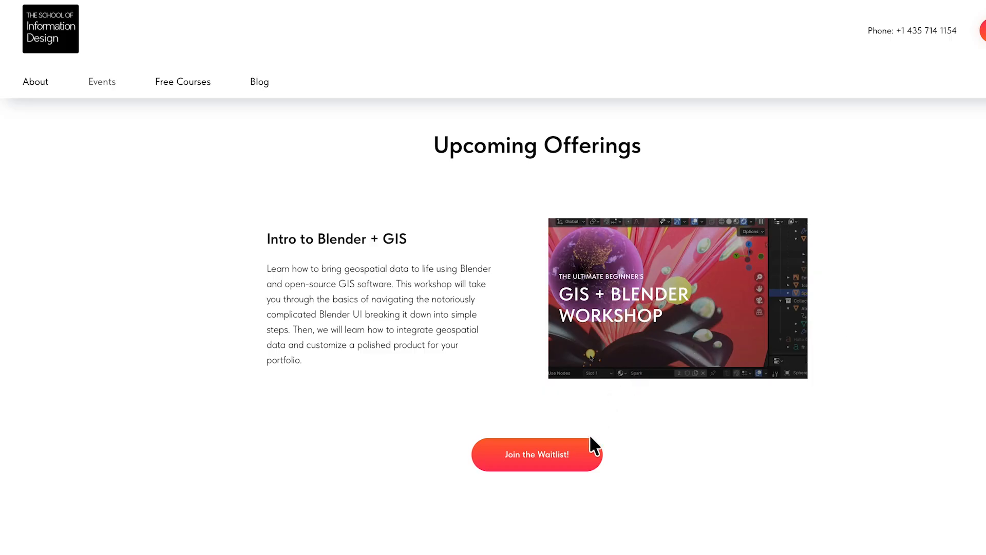